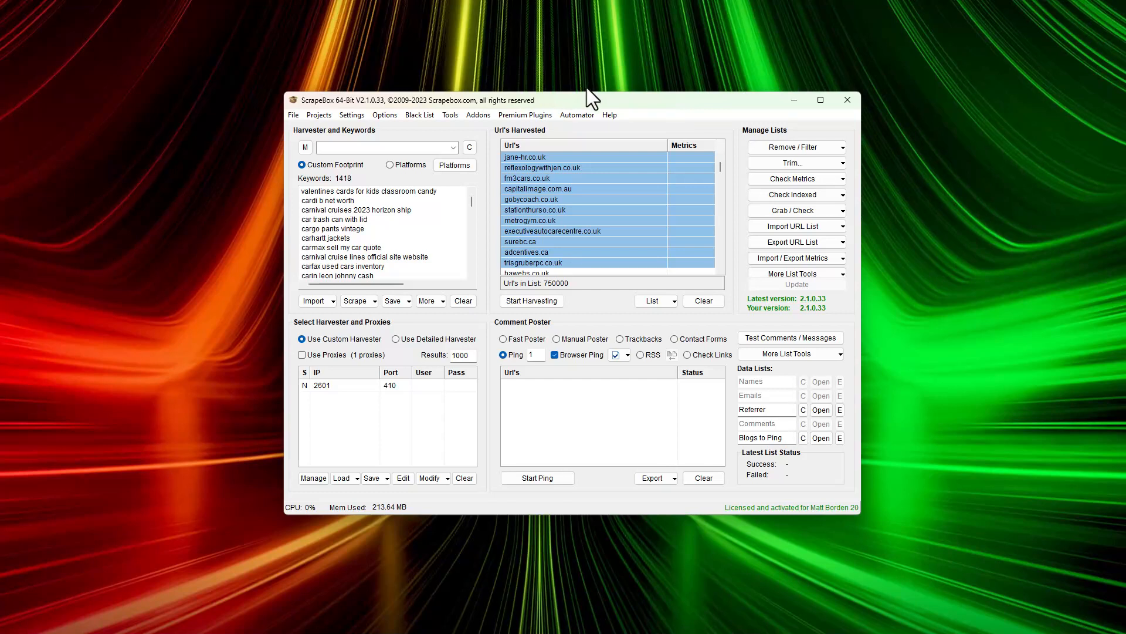
pyautogui.moveTo(579, 117)
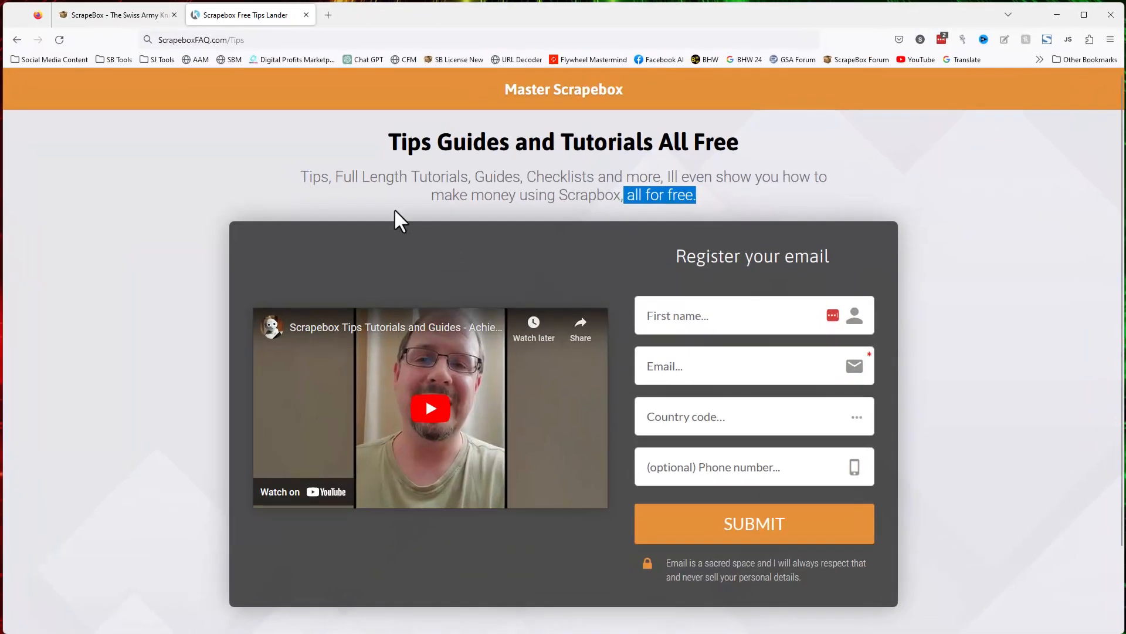
# Switch to the scrapebox.com tab and scroll down toward its $97 Add to Cart offer.
pyautogui.click(115, 14)
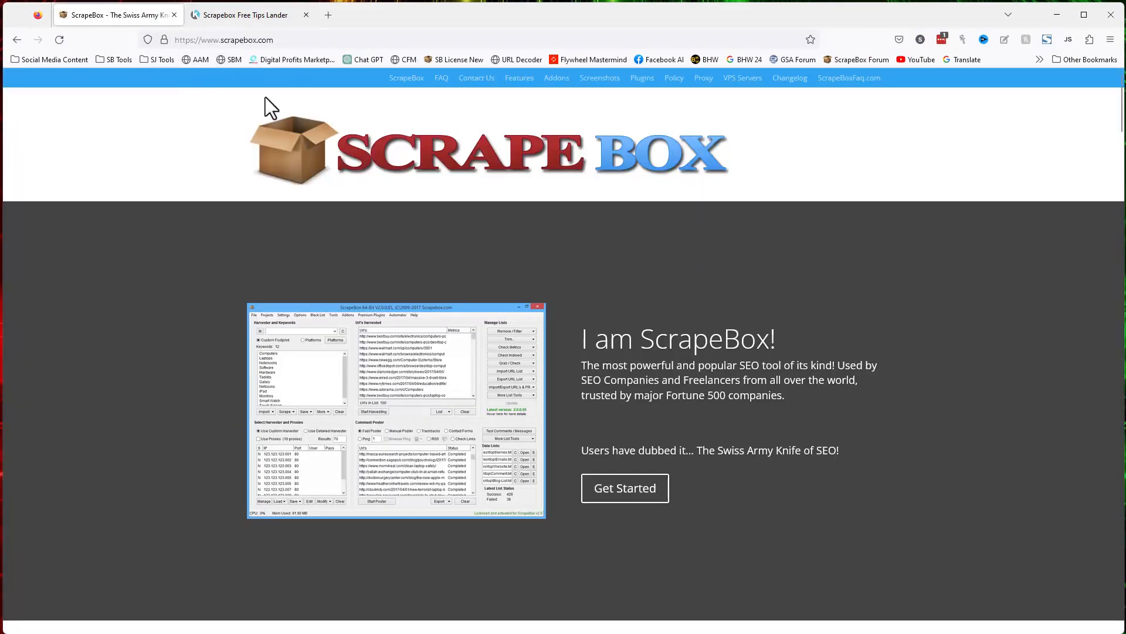
pyautogui.scroll(-3)
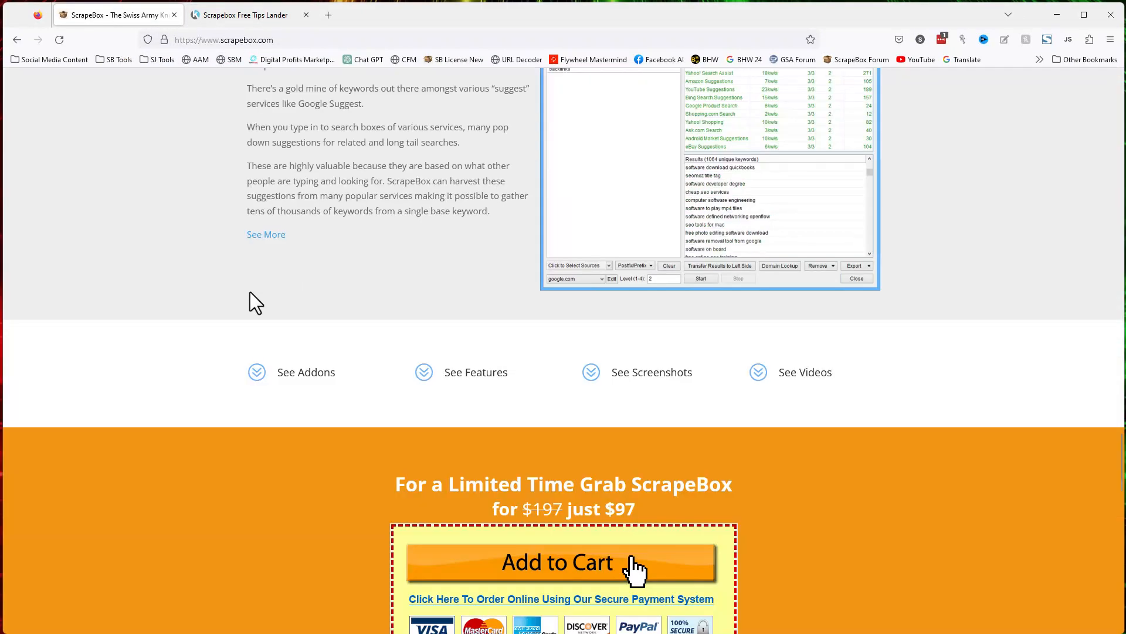
pyautogui.scroll(-3)
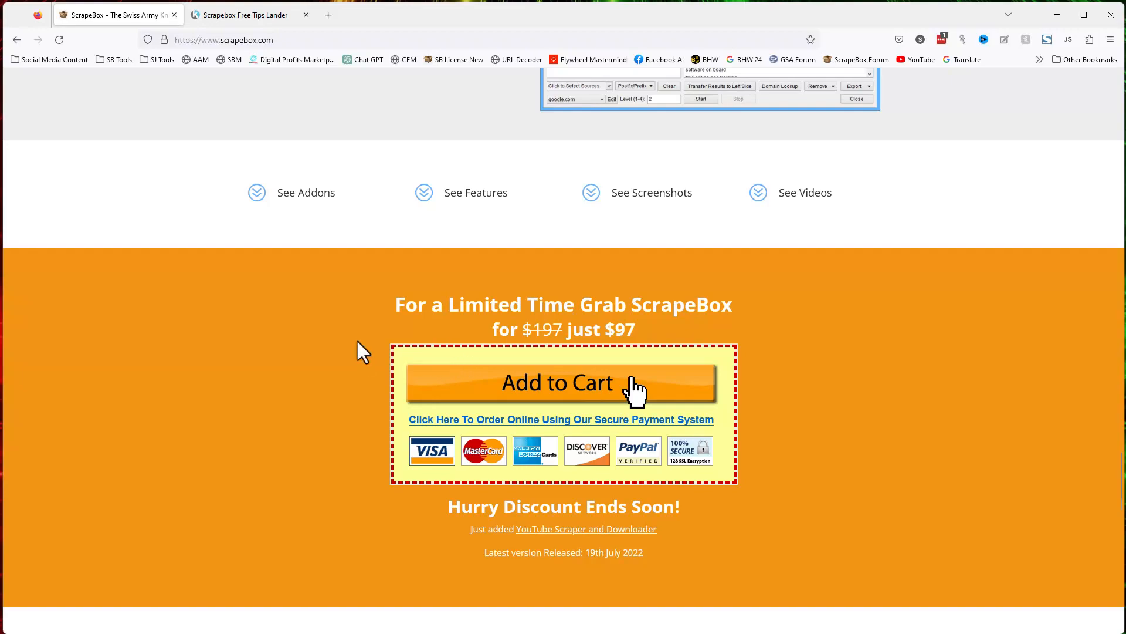
pyautogui.scroll(-3)
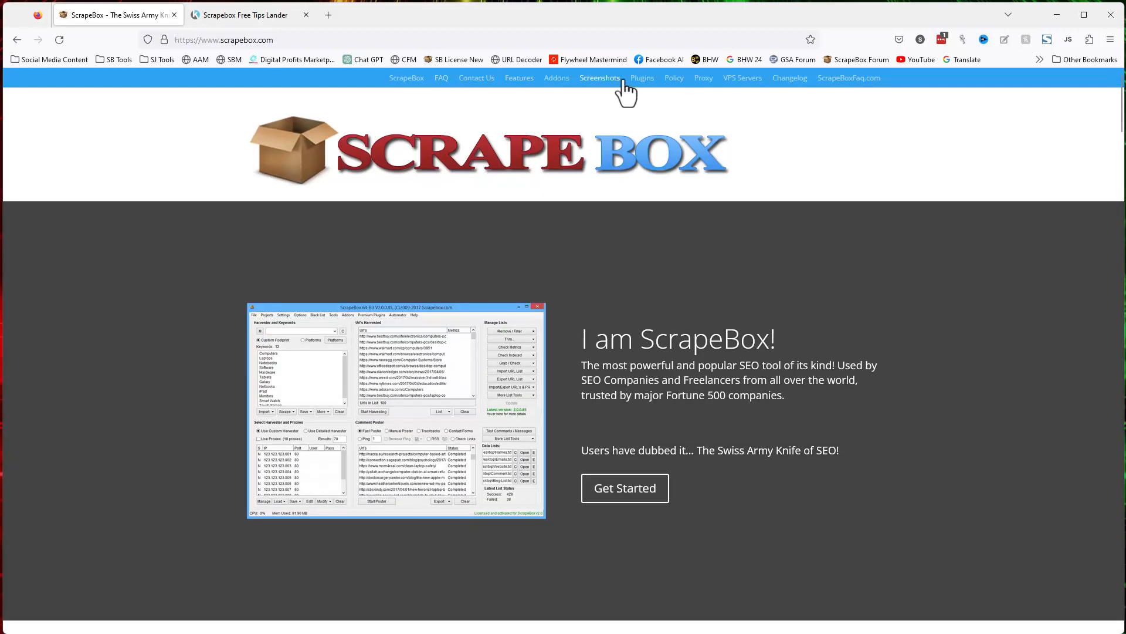
pyautogui.moveTo(273, 75)
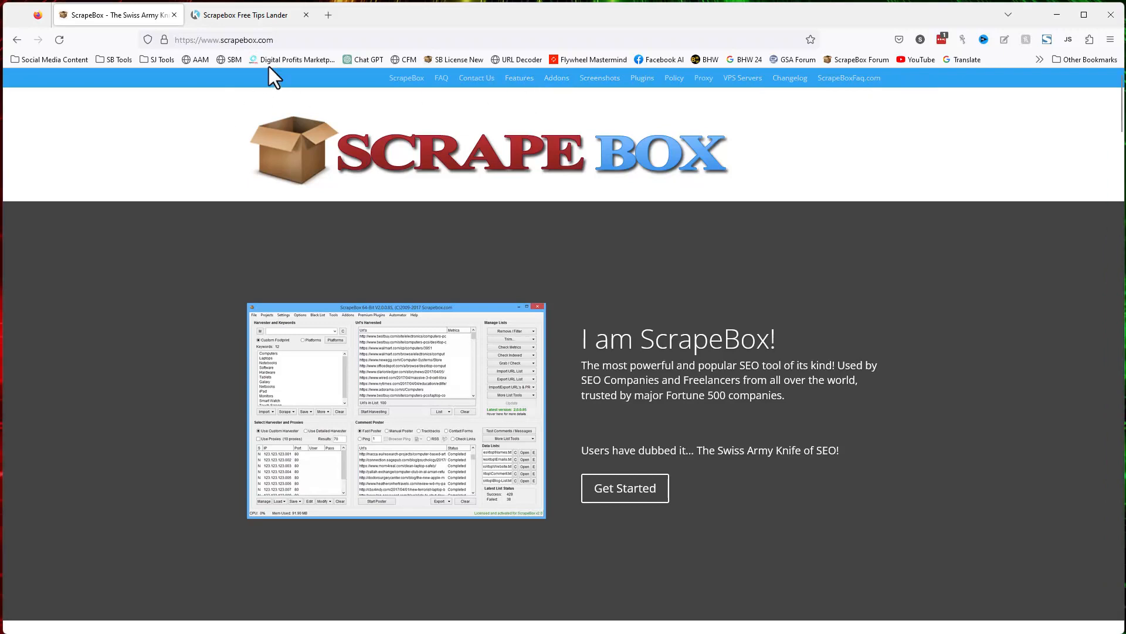
# Return to the ScrapeboxFAQ free tips page and highlight 'make money using Scrapebox'.
pyautogui.click(241, 14)
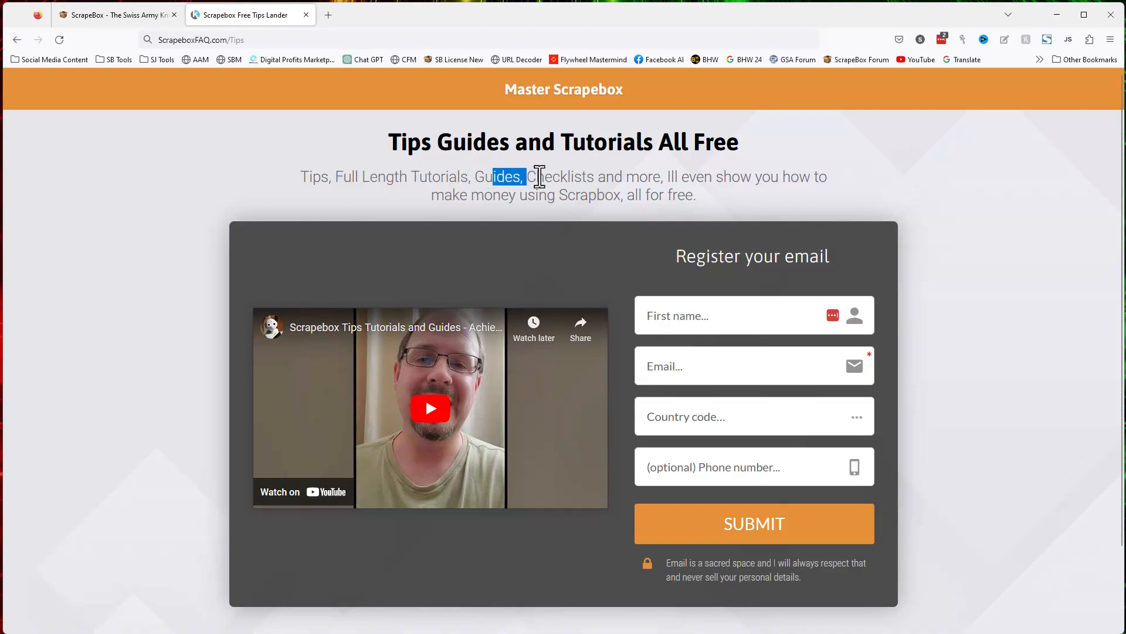
pyautogui.moveTo(528, 176); pyautogui.dragTo(619, 177)
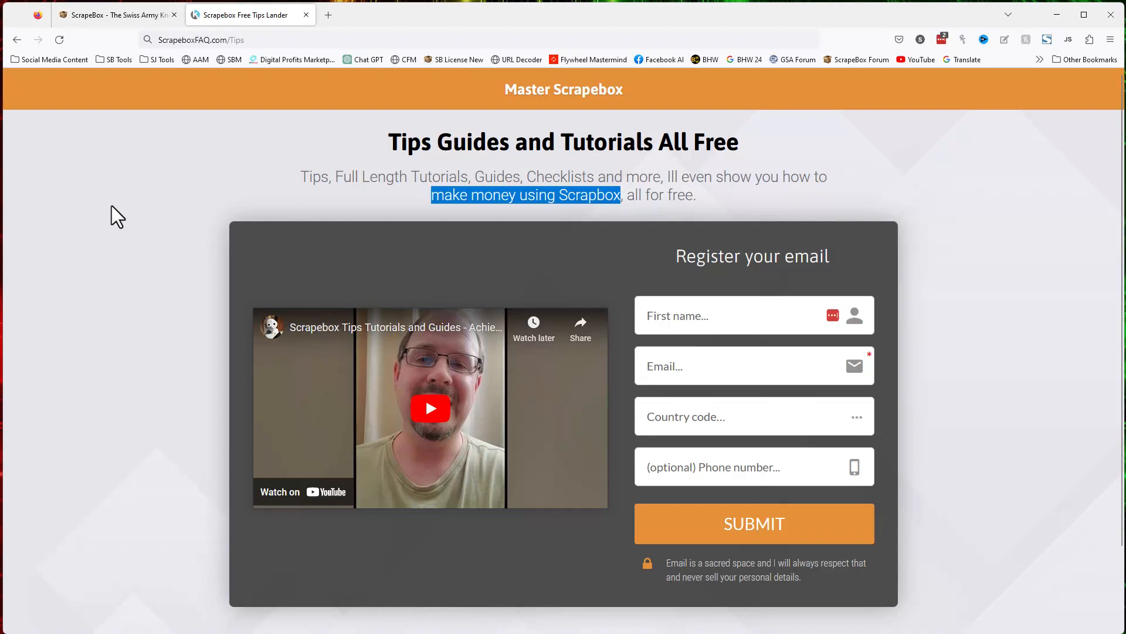
pyautogui.moveTo(656, 192)
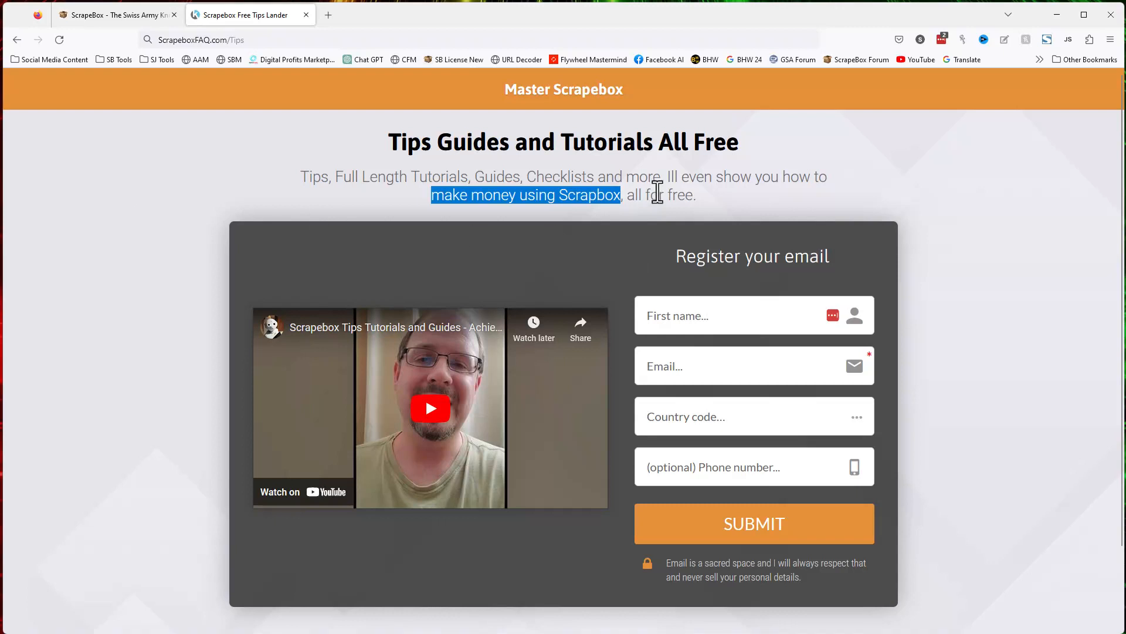
pyautogui.moveTo(1057, 14)
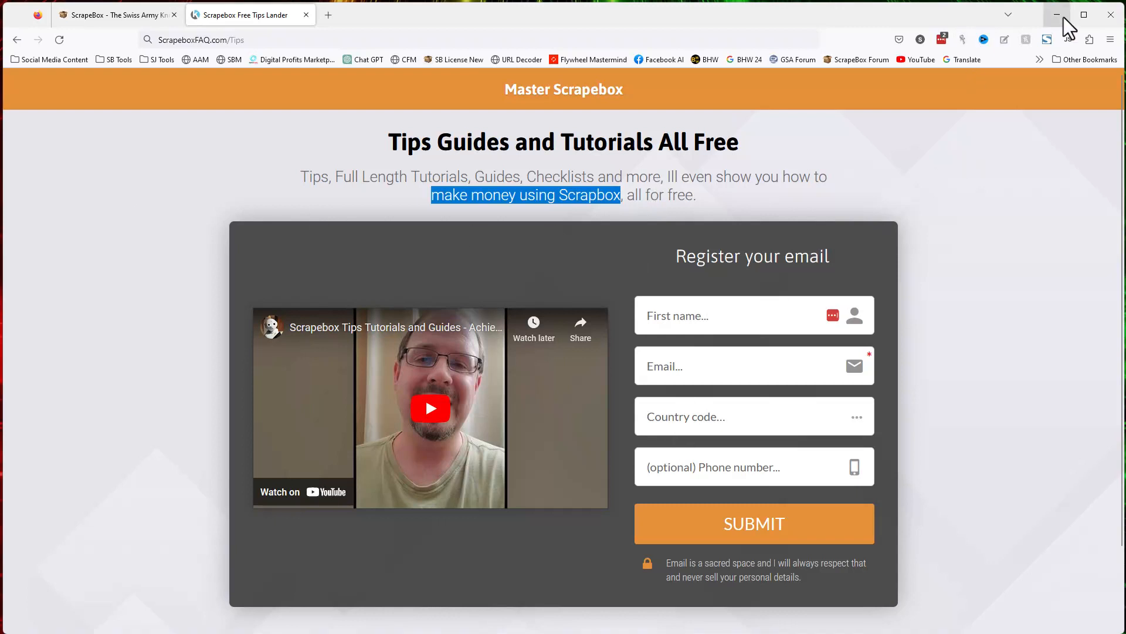
# Minimize Firefox, clear the harvested URLs, and deselect text in the 1418-keyword list.
pyautogui.click(1056, 14)
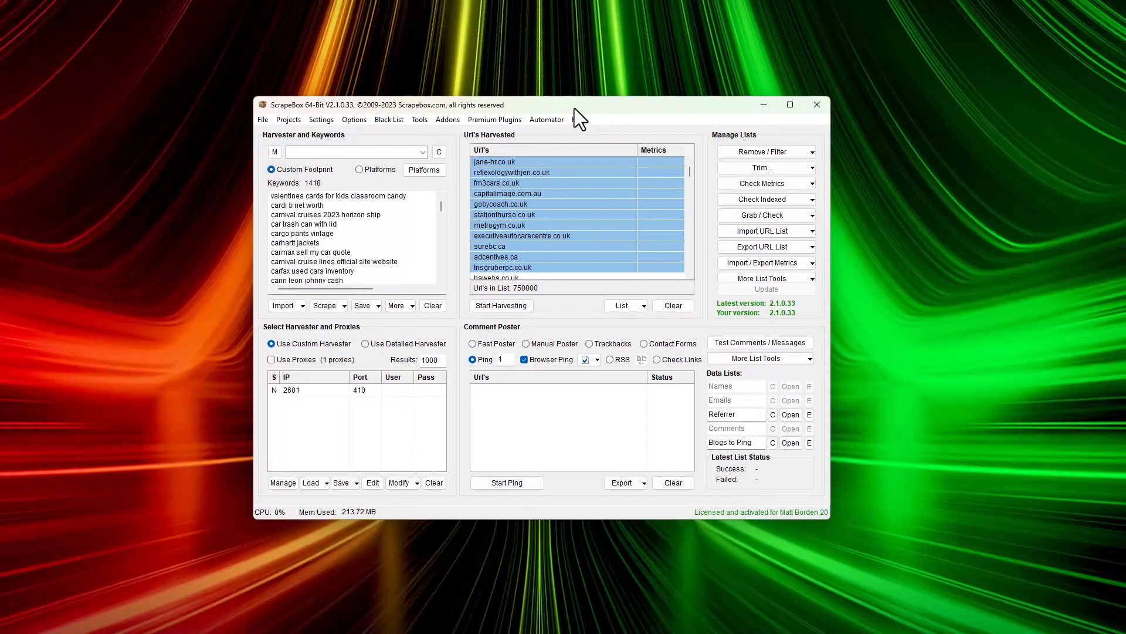
pyautogui.click(671, 305)
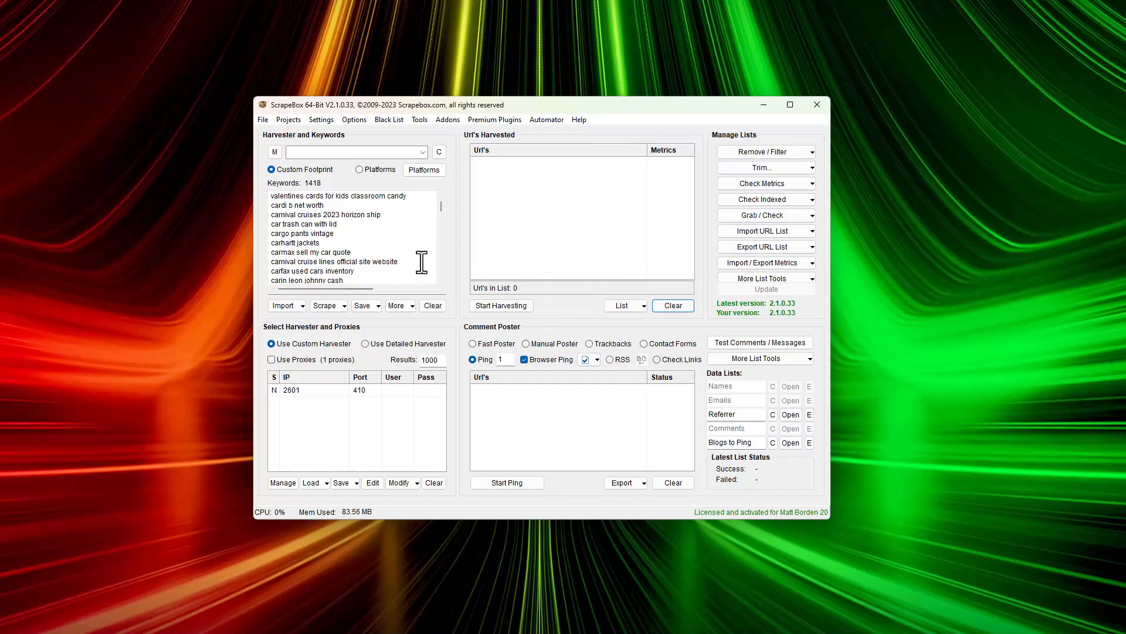
pyautogui.moveTo(381, 250)
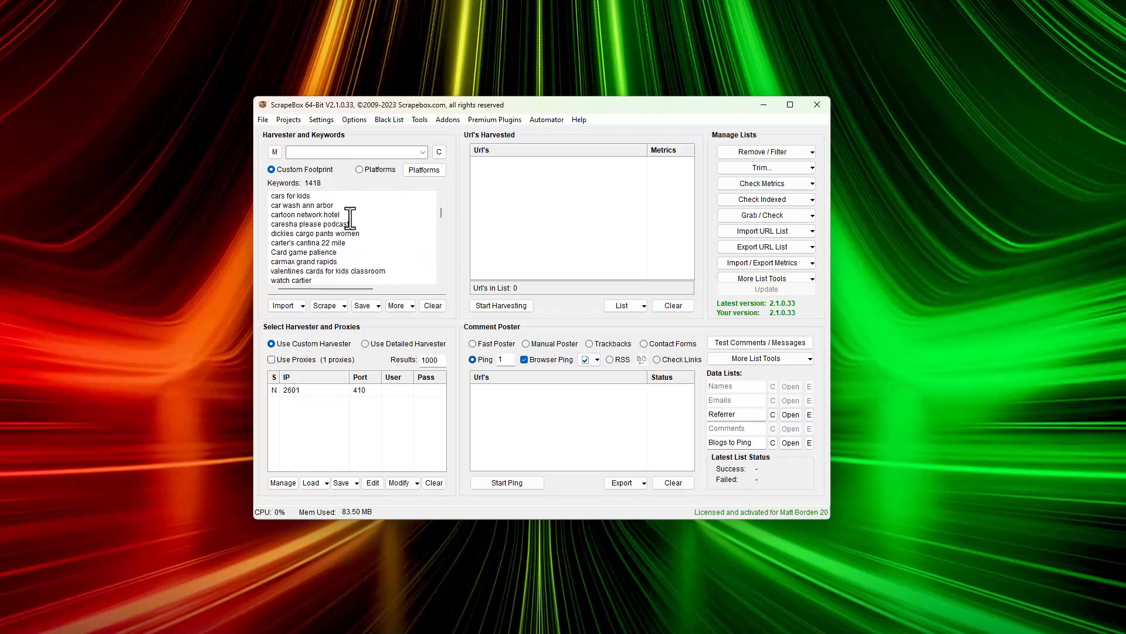
pyautogui.moveTo(308, 211)
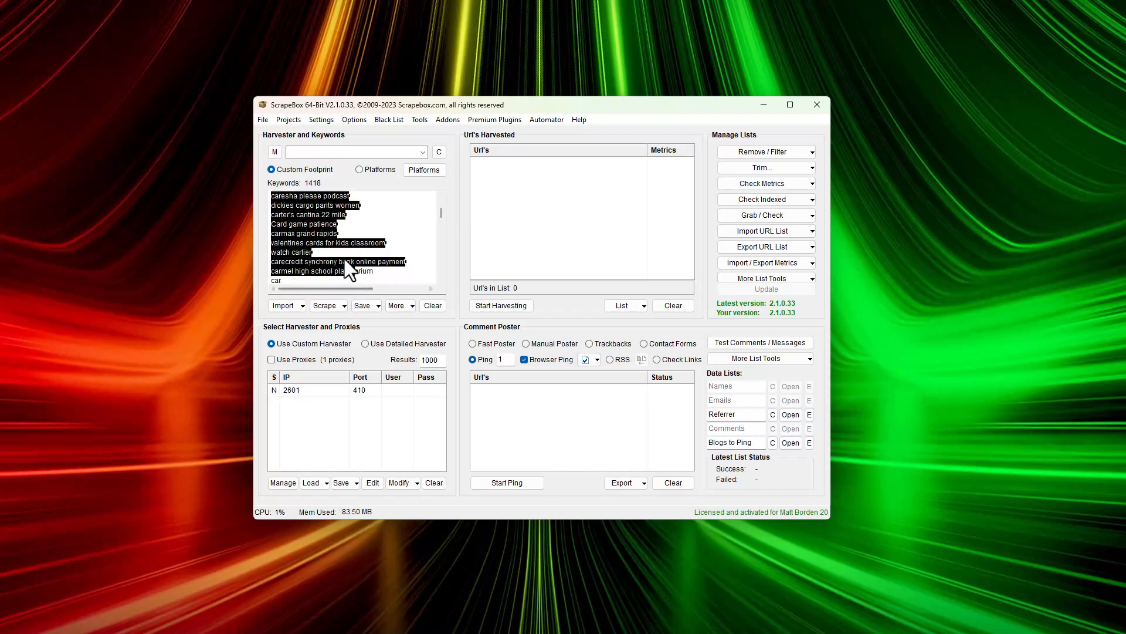
pyautogui.click(348, 269)
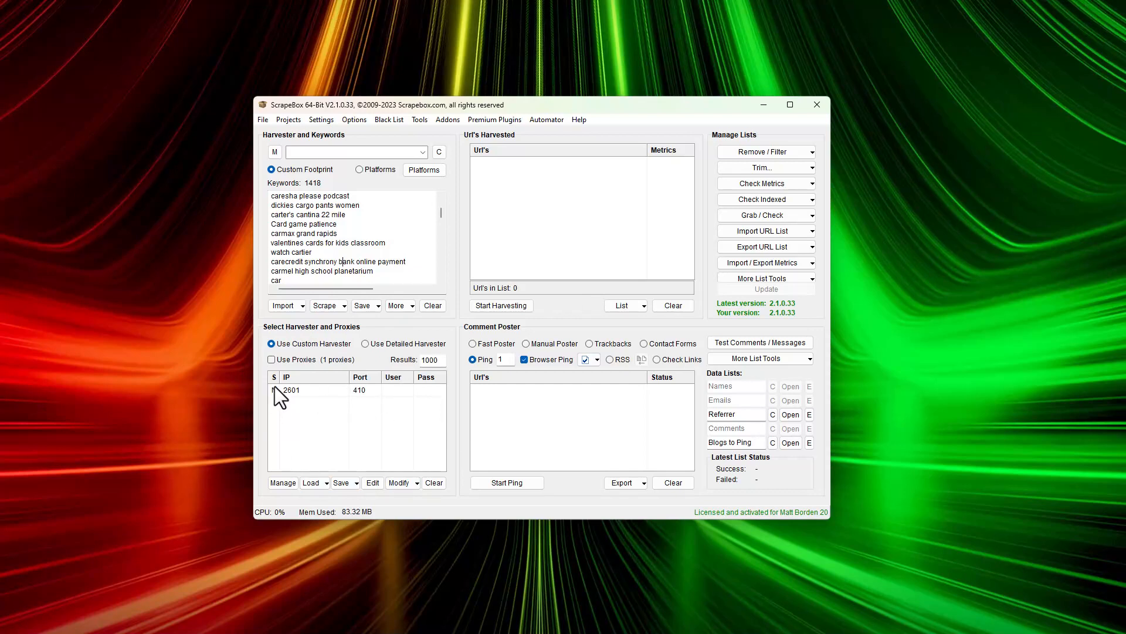
pyautogui.click(272, 359)
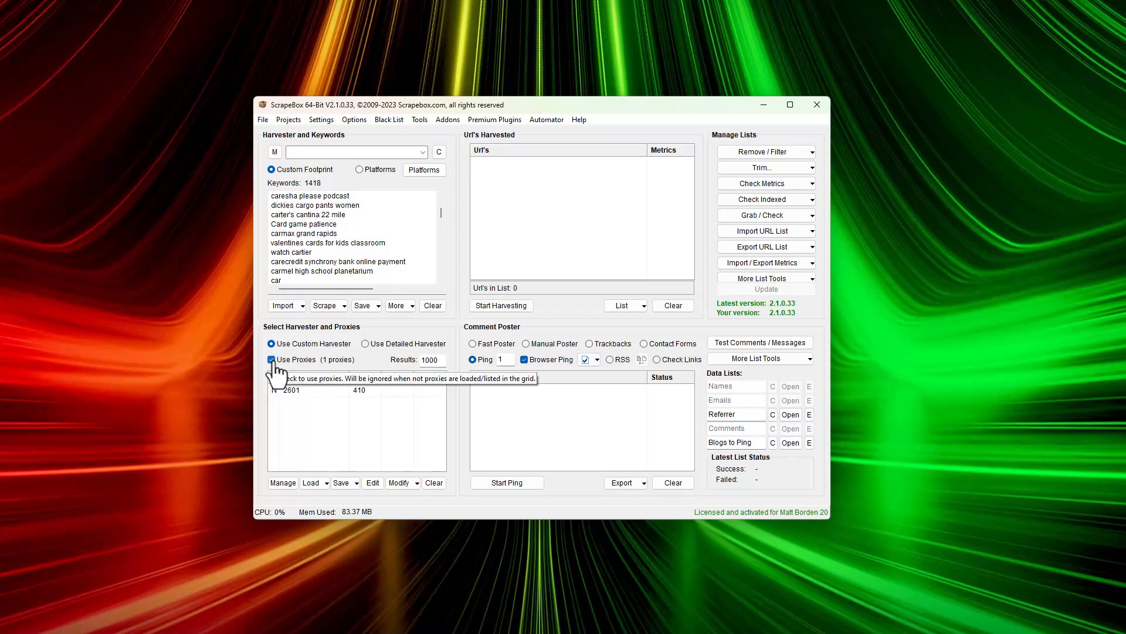
pyautogui.moveTo(280, 374)
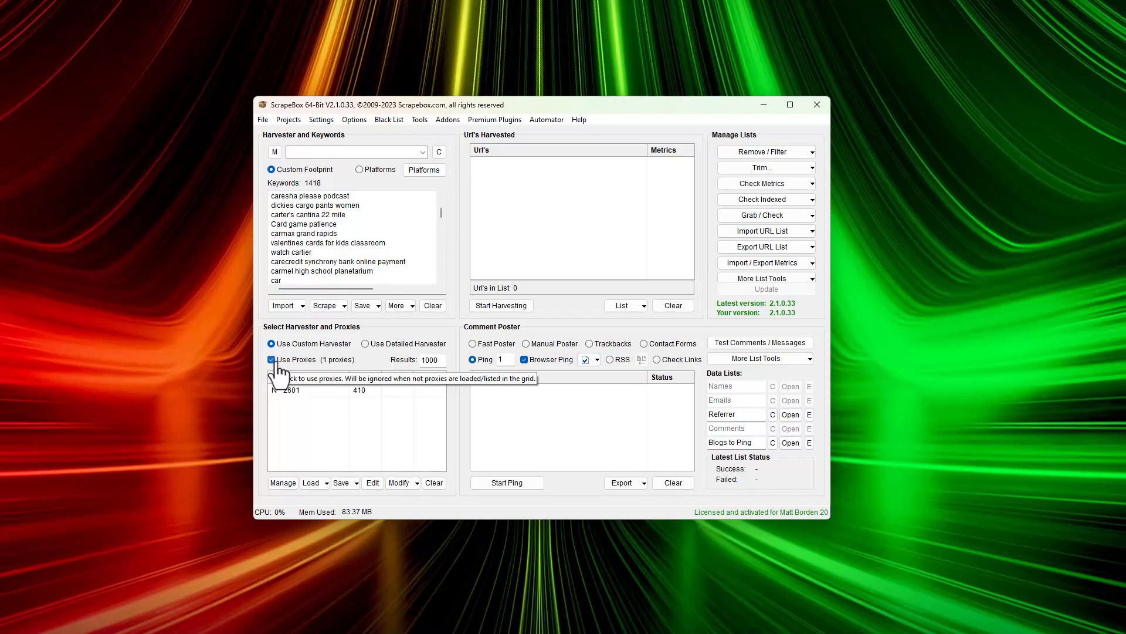
pyautogui.click(271, 360)
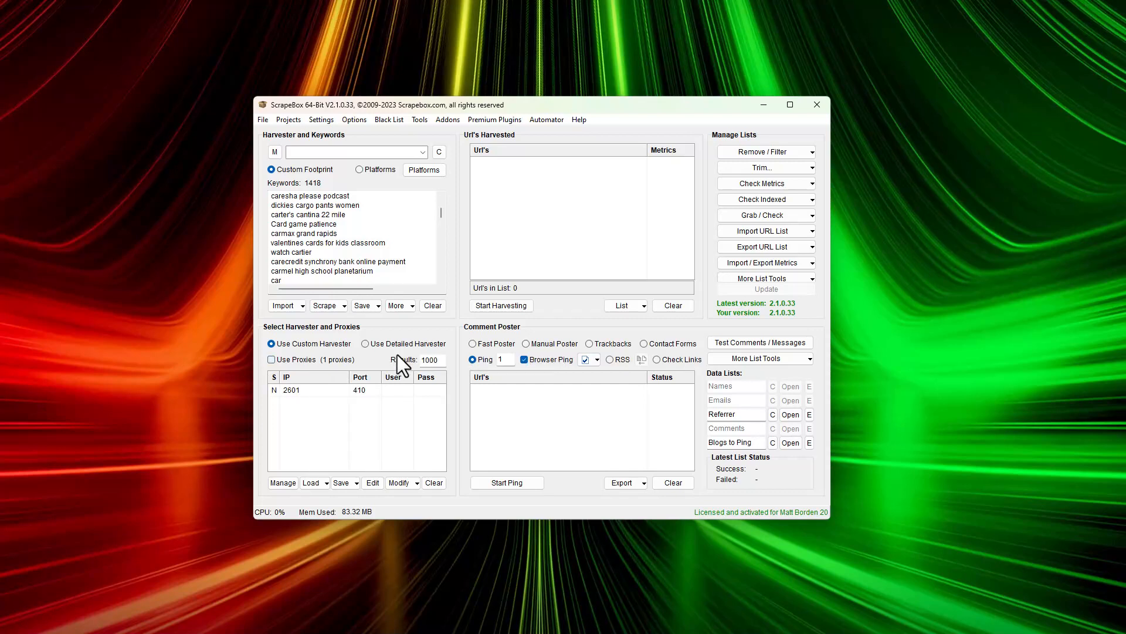
pyautogui.moveTo(371, 338)
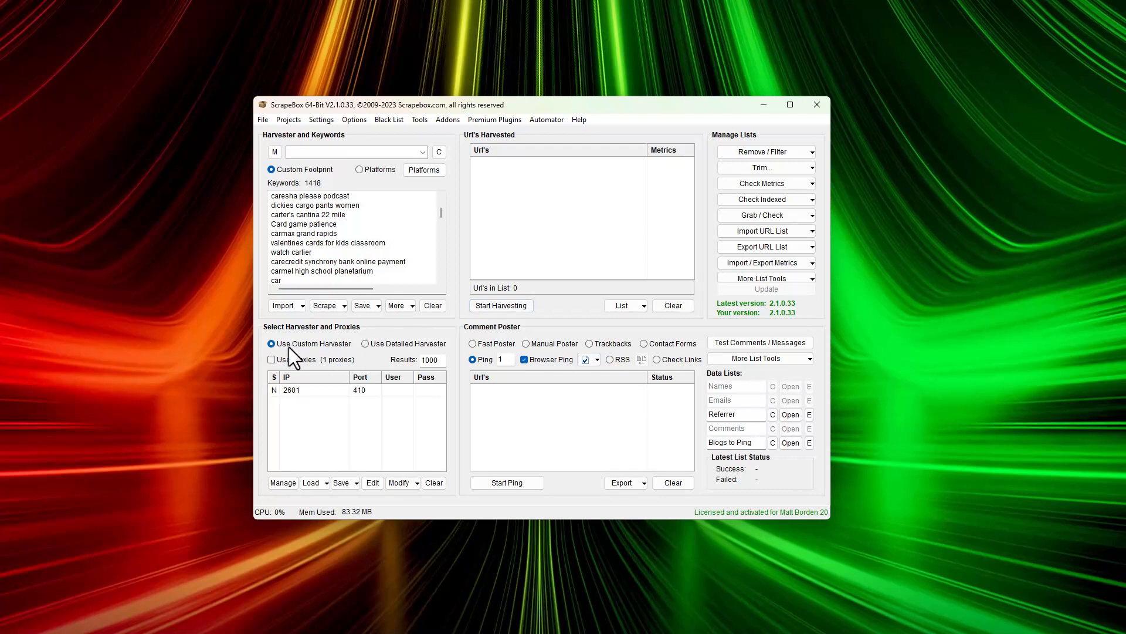
pyautogui.click(320, 119)
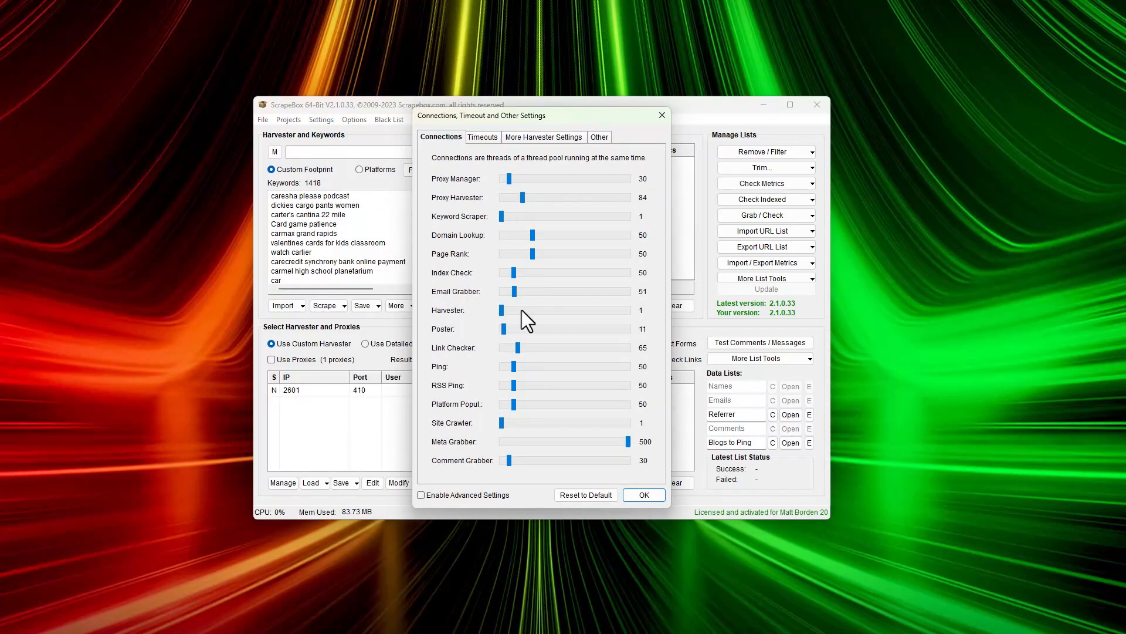
pyautogui.click(643, 495)
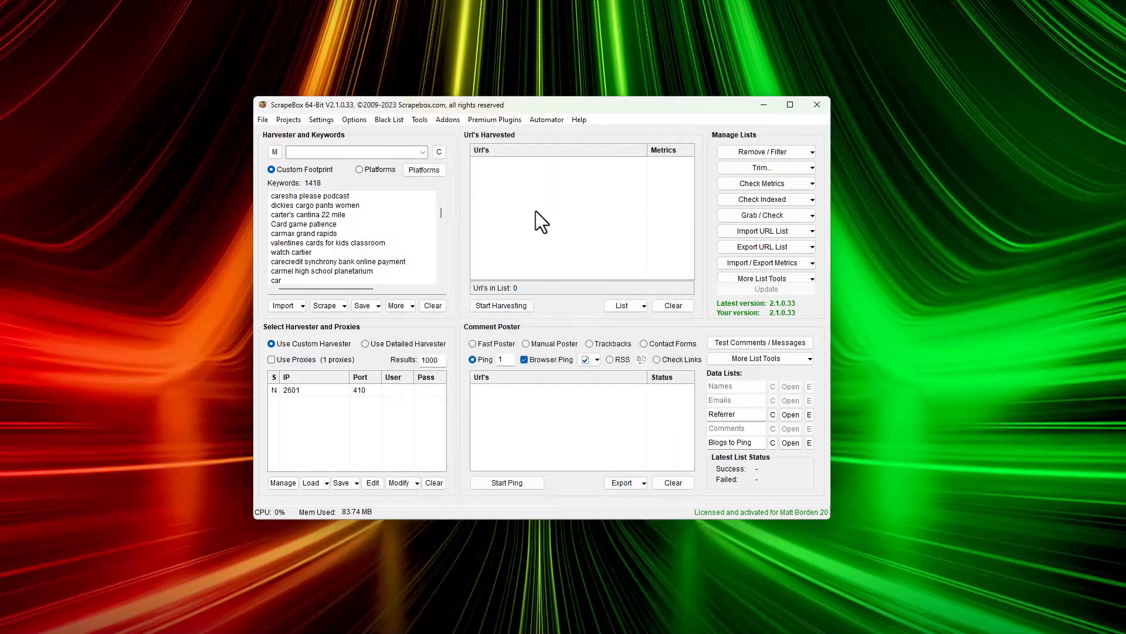
pyautogui.moveTo(559, 301)
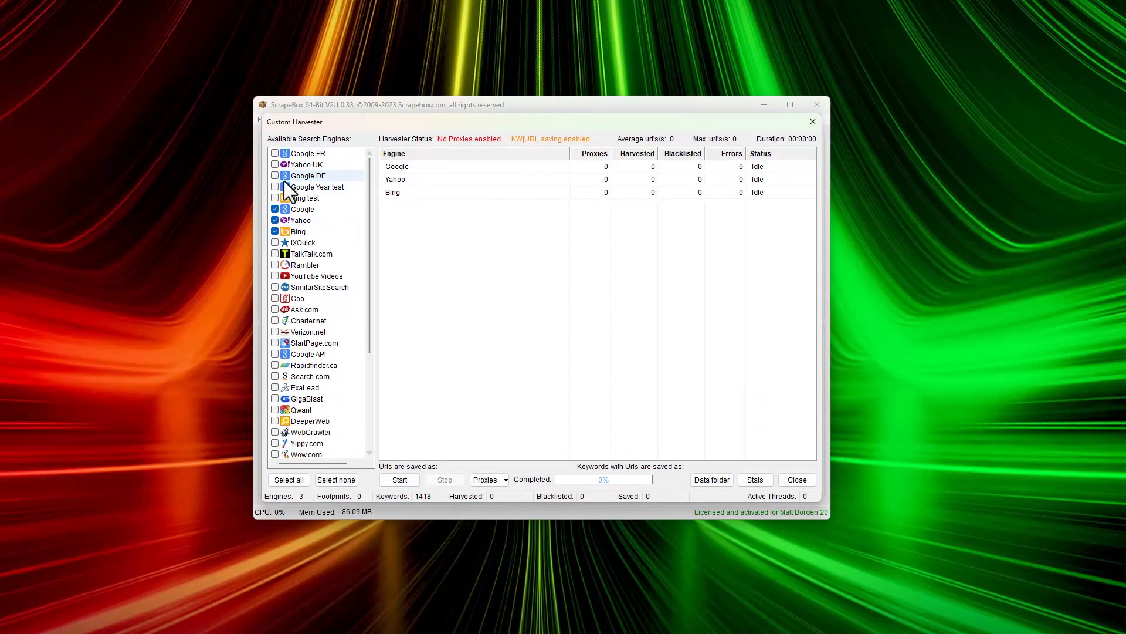
pyautogui.scroll(-3)
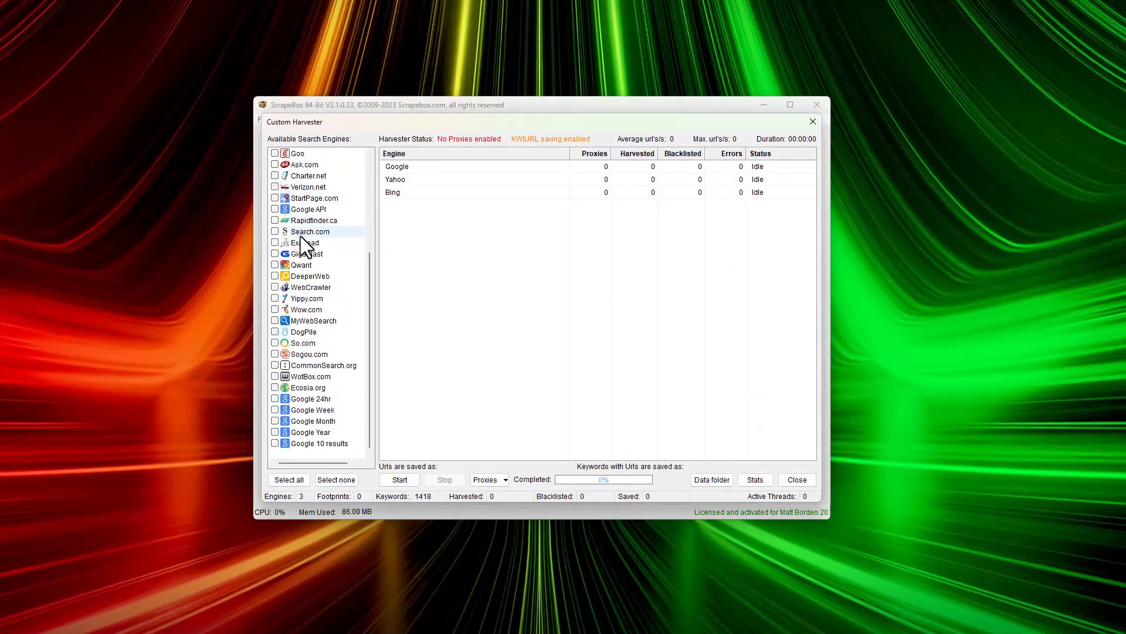
pyautogui.moveTo(308, 399)
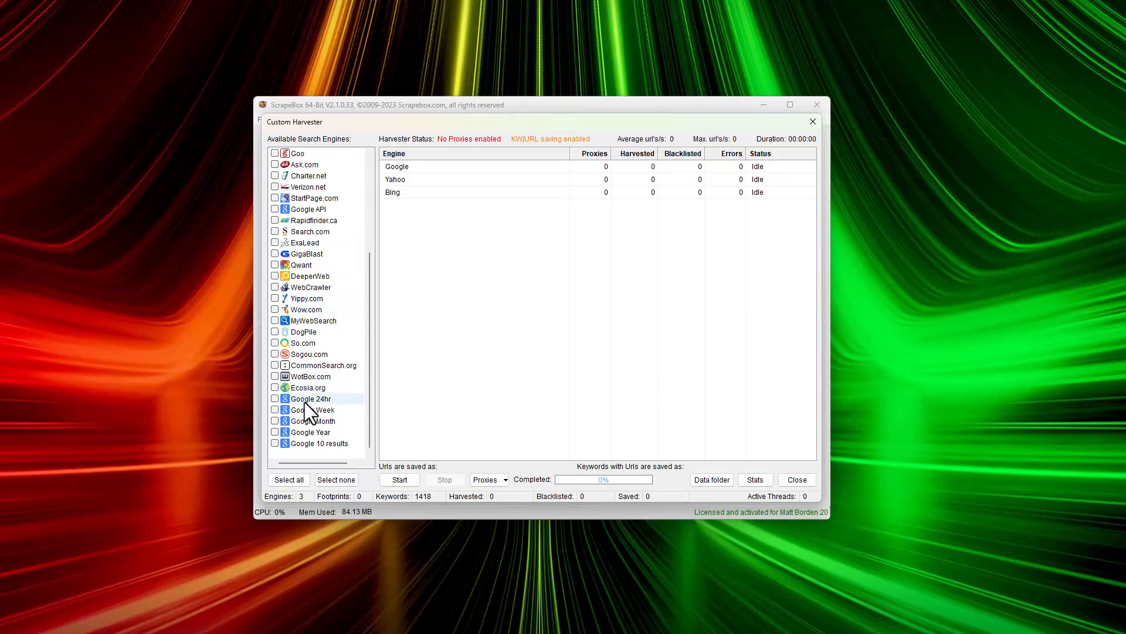
pyautogui.moveTo(336, 408)
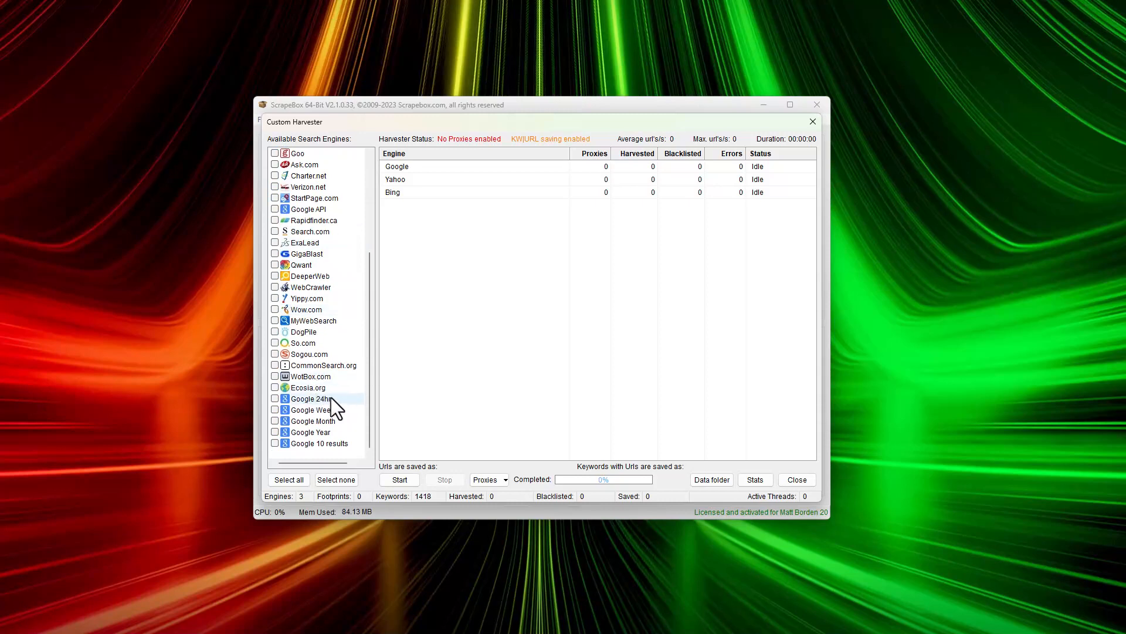
pyautogui.moveTo(352, 420)
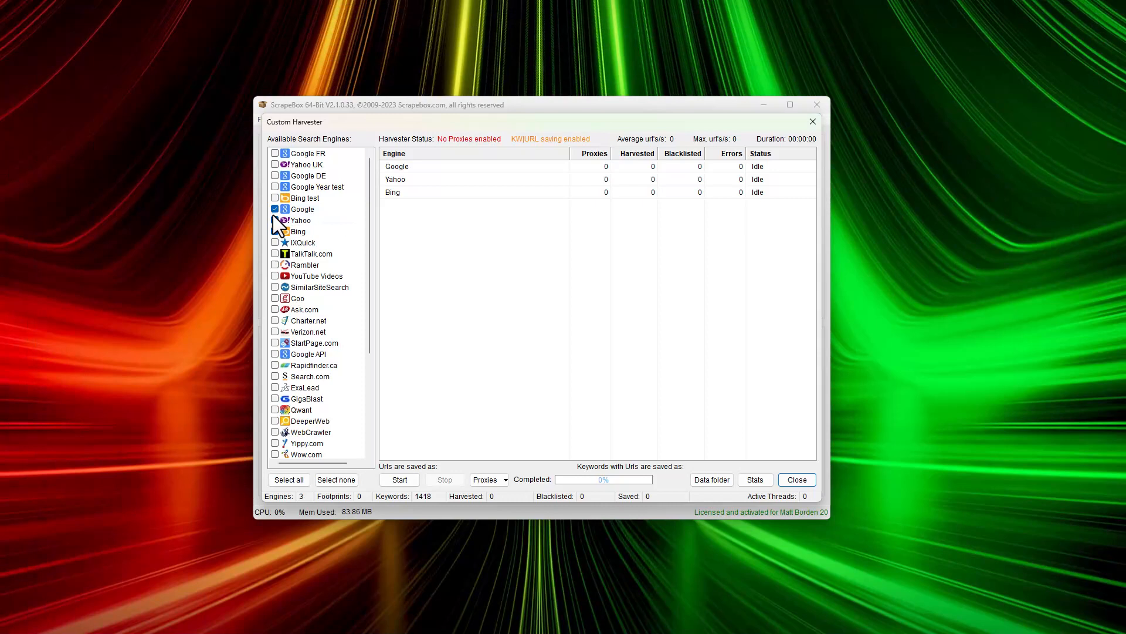
# Toggle Bing and TalkTalk.com, then select all available search engines.
pyautogui.click(274, 220)
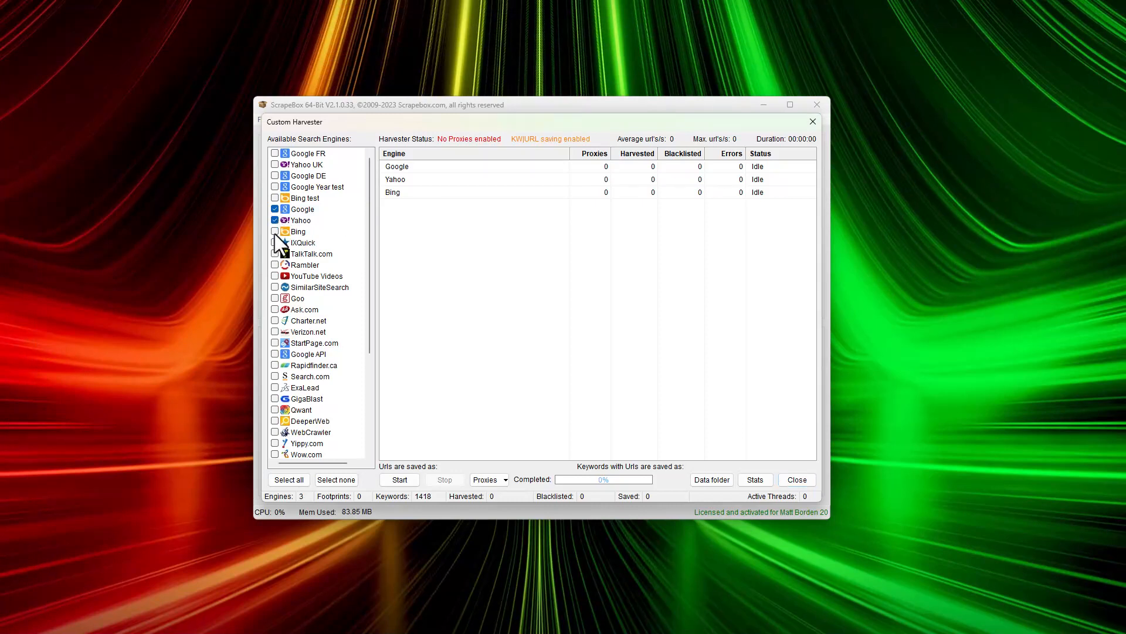
pyautogui.click(274, 220)
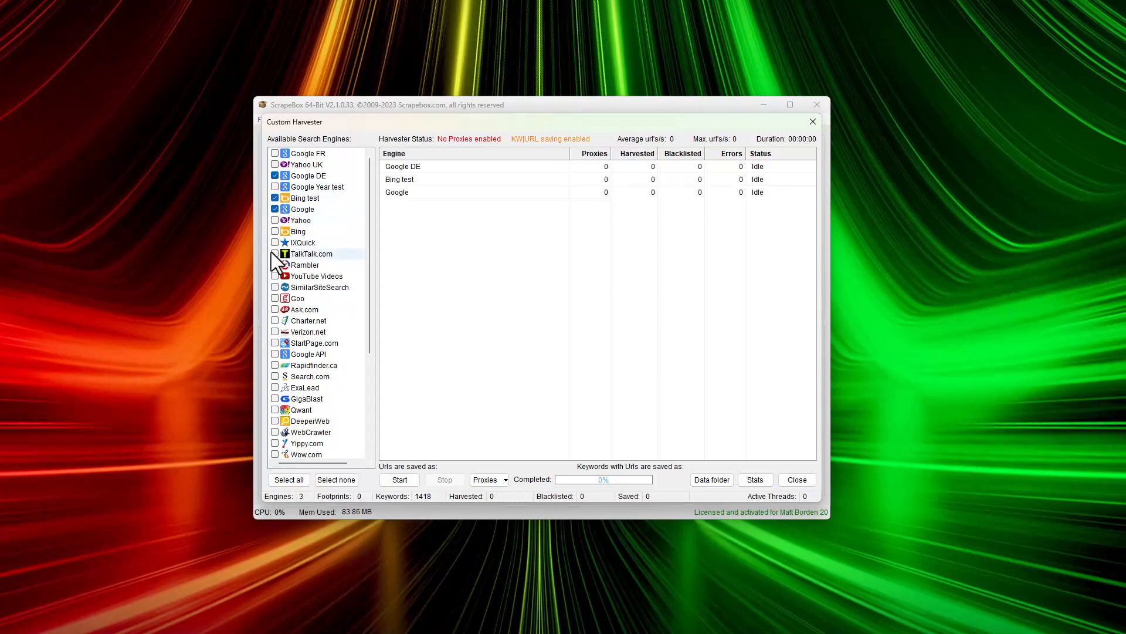
pyautogui.click(275, 310)
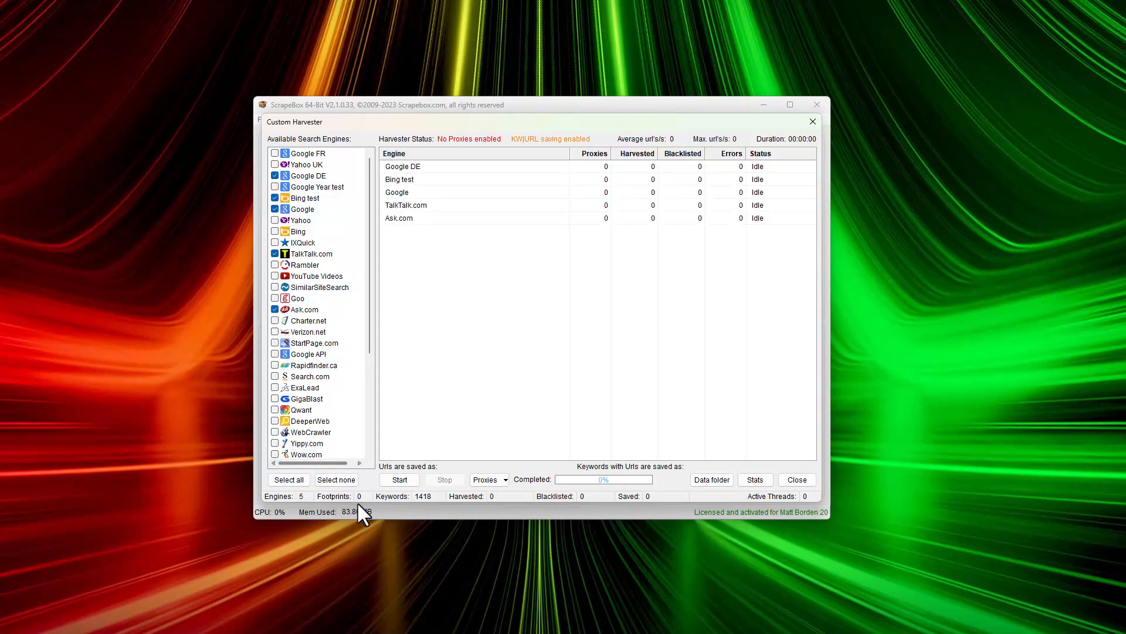
pyautogui.click(288, 480)
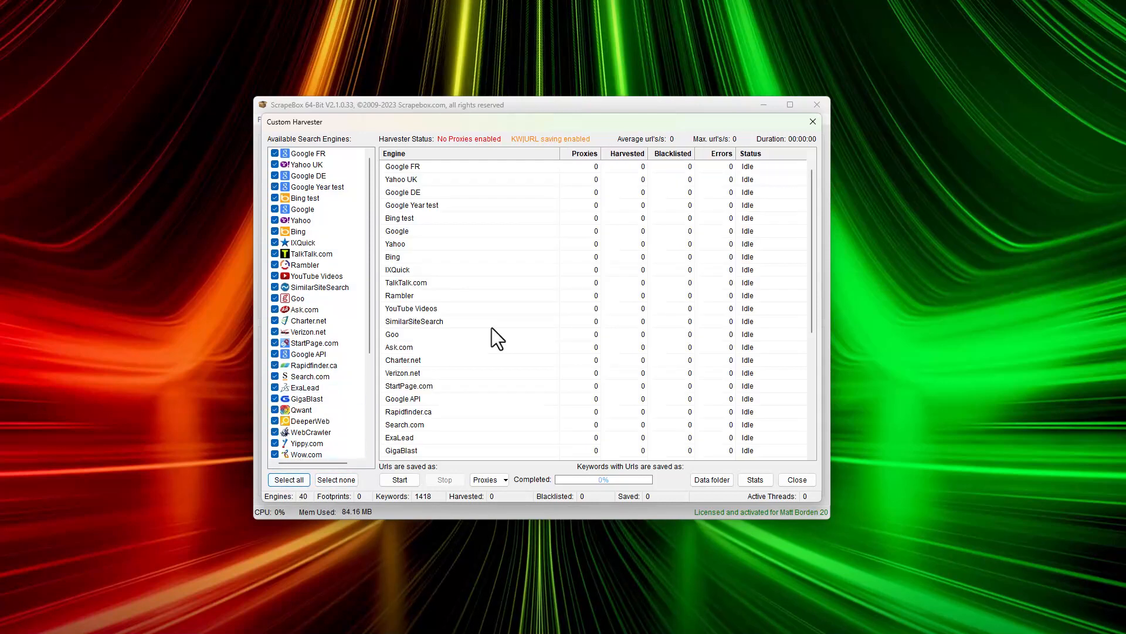
# Deselect all engines and tick Google as the only search engine.
pyautogui.scroll(-3)
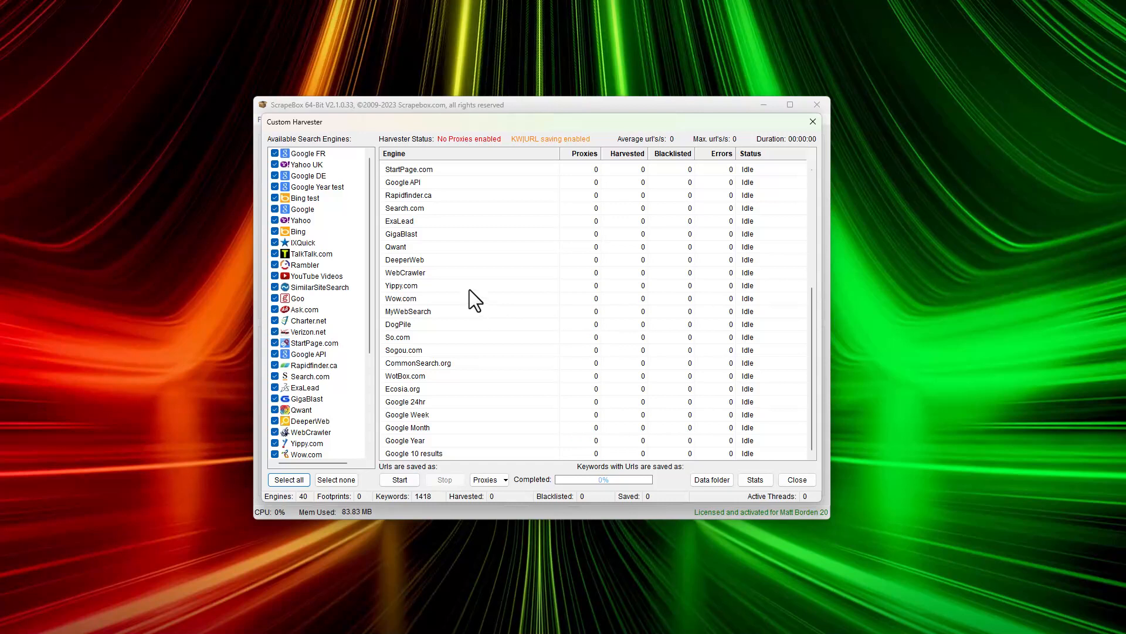
pyautogui.click(336, 479)
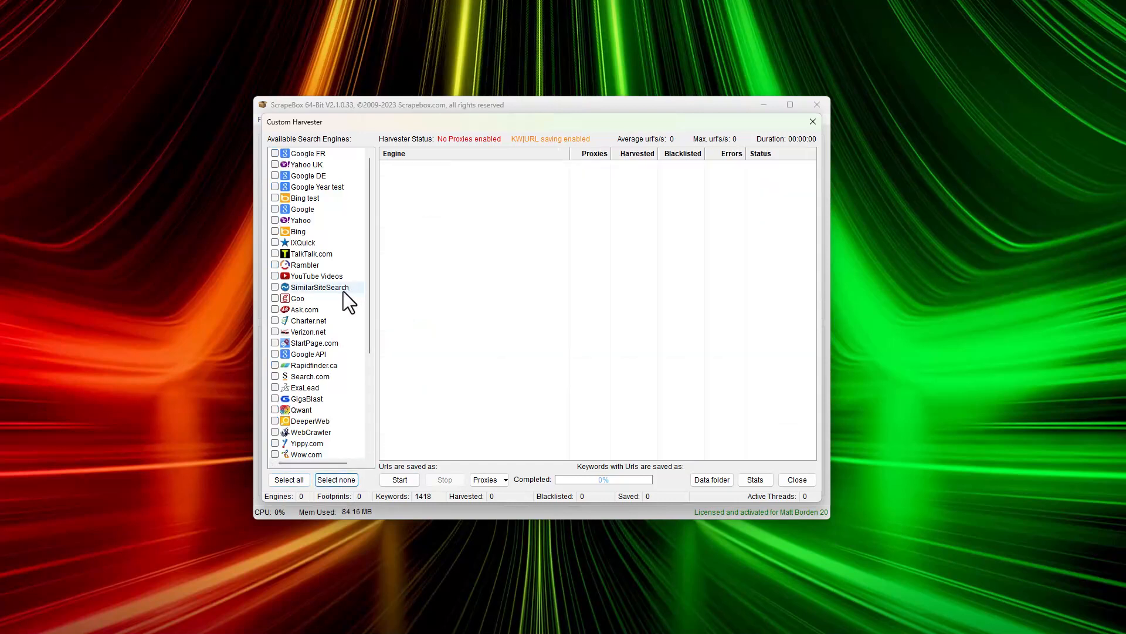
pyautogui.click(275, 209)
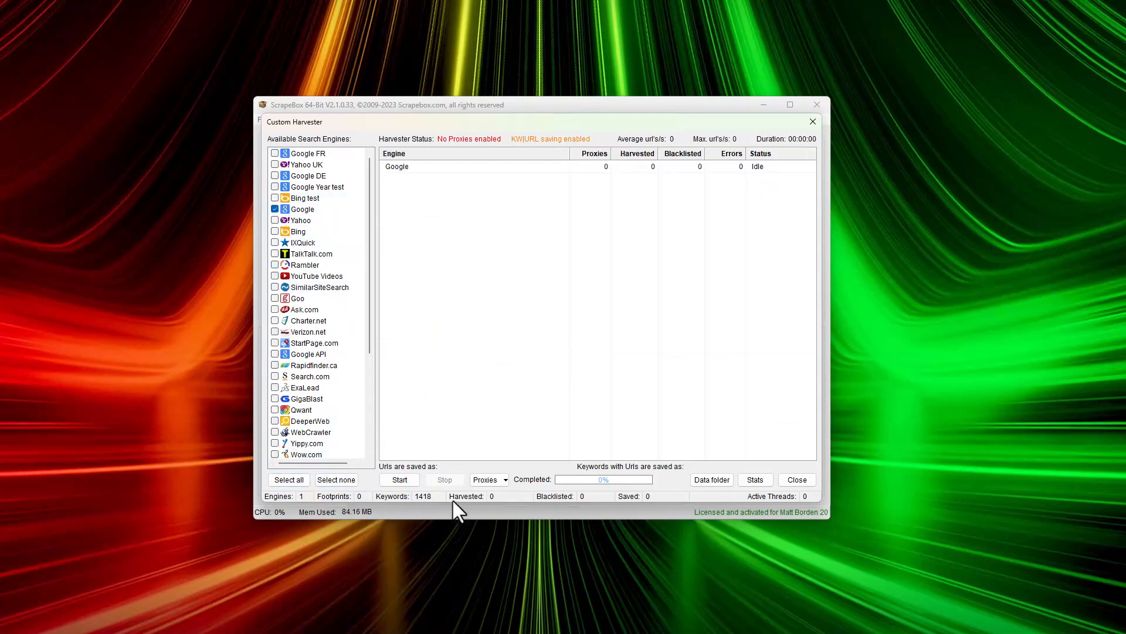
# Start the Google harvest for the 1418 keywords.
pyautogui.click(399, 479)
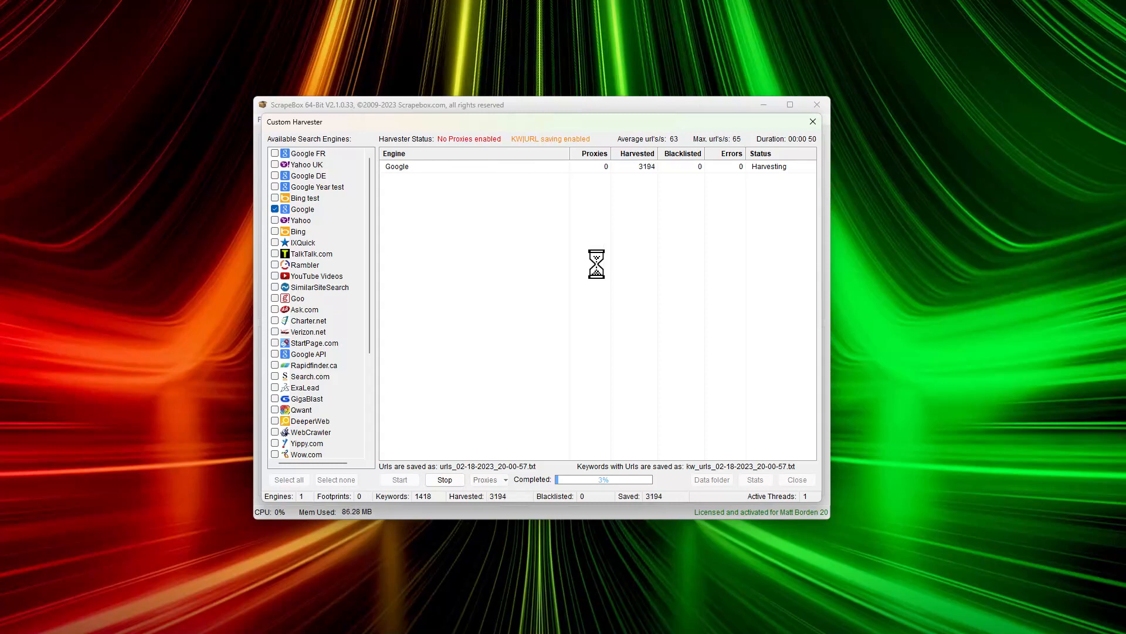
pyautogui.moveTo(547, 135)
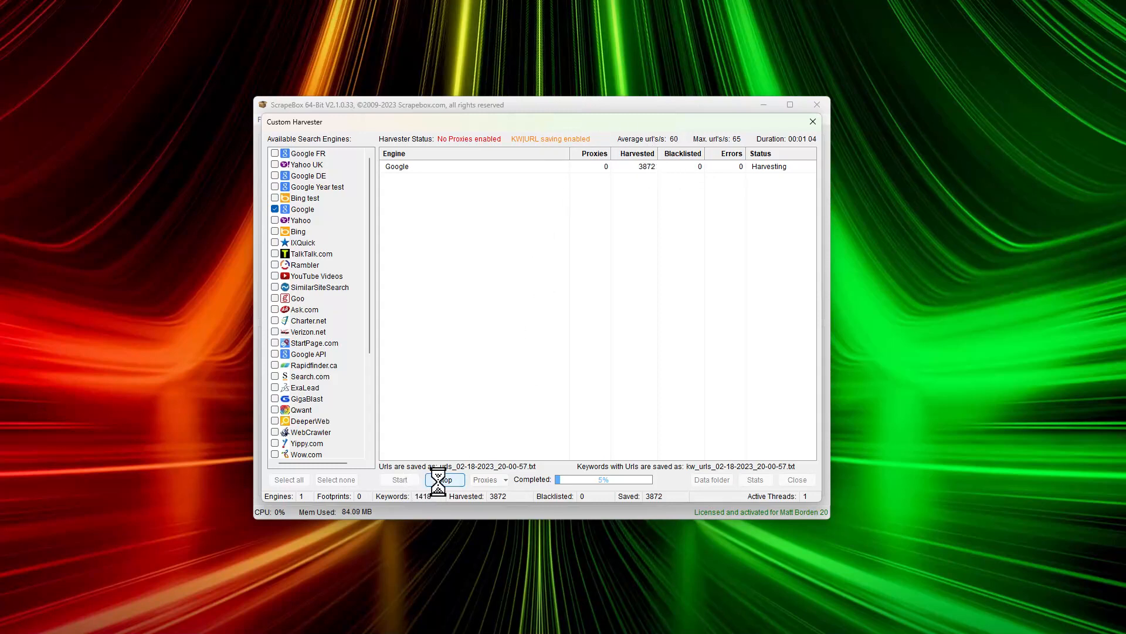
# Stop at 3872 URLs, scroll the keyword statistics, and view export options.
pyautogui.click(754, 479)
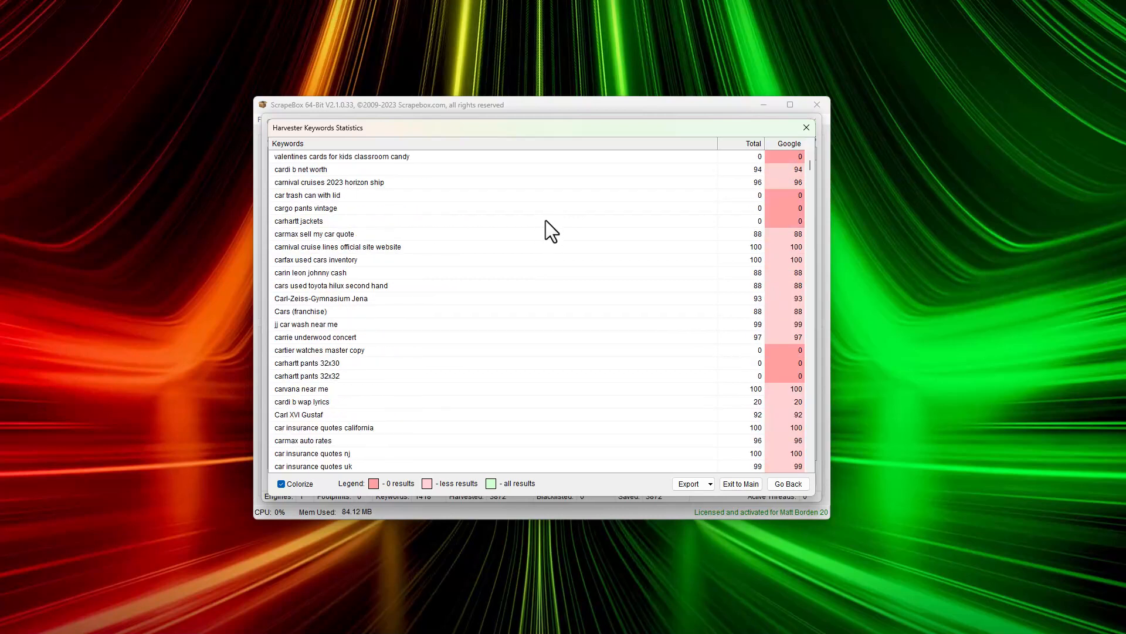
pyautogui.scroll(-3)
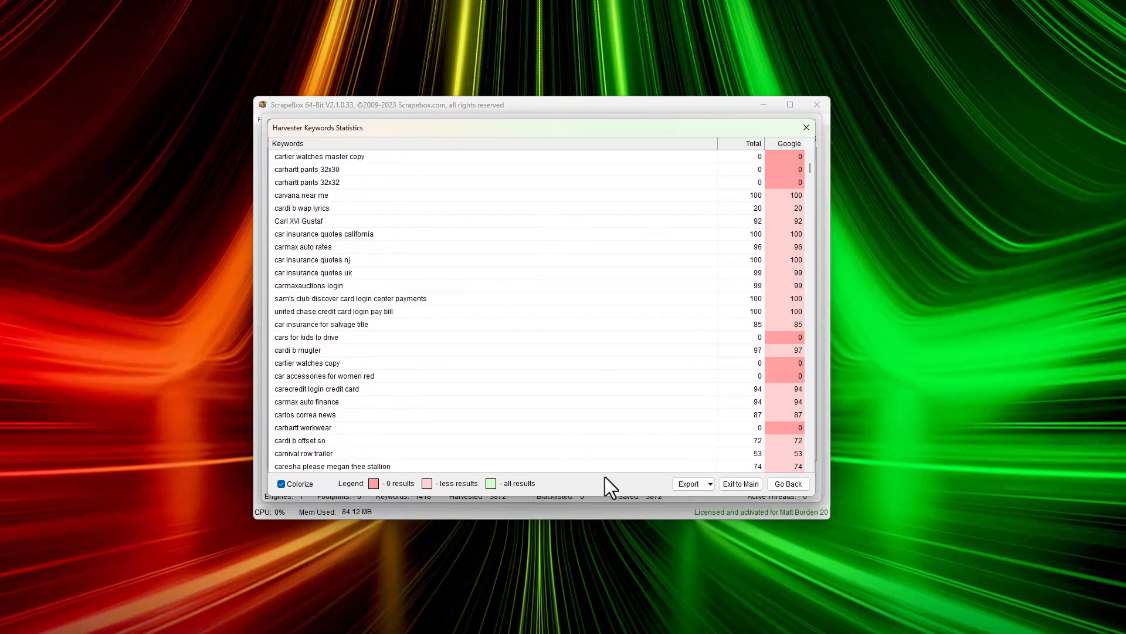
pyautogui.click(688, 482)
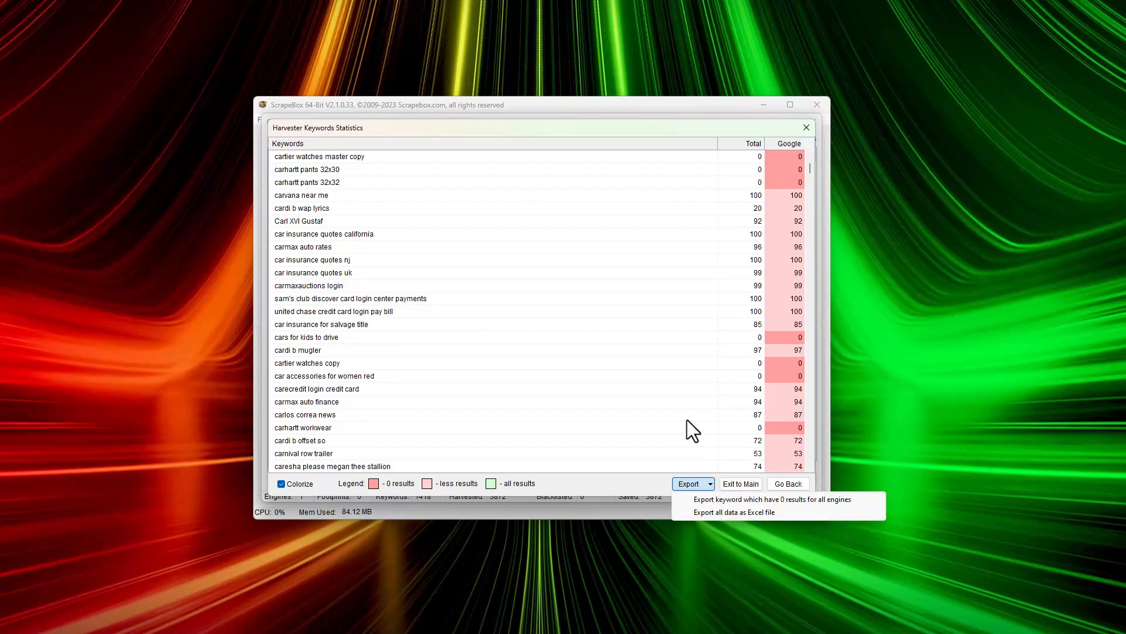
pyautogui.moveTo(791, 497)
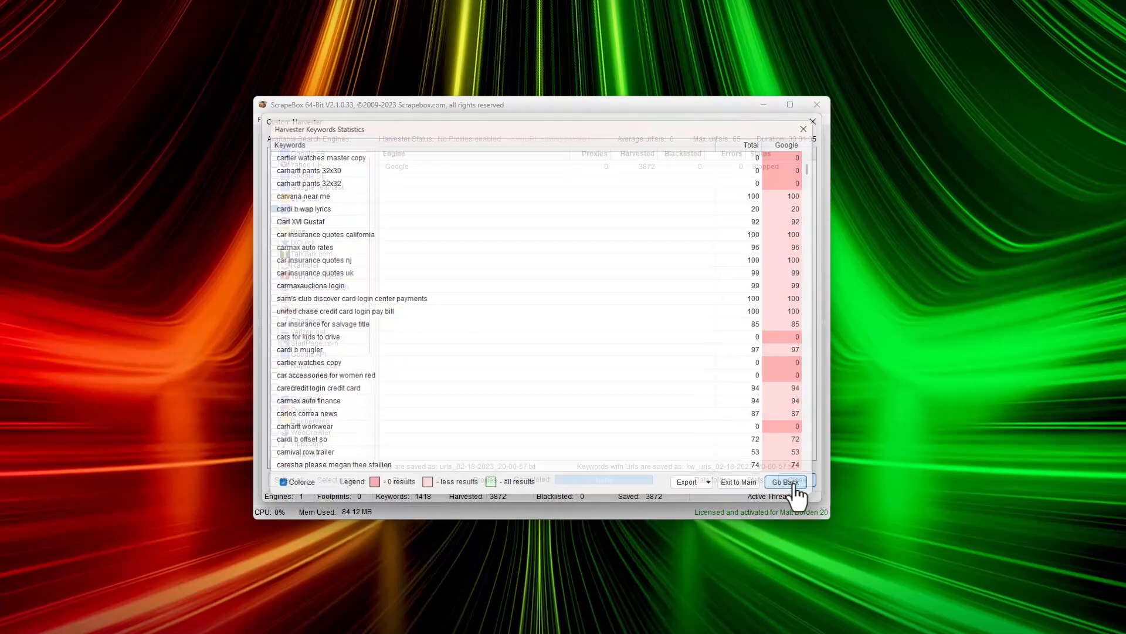
# Leave keyword statistics for the main window and browse the Grab / Check options.
pyautogui.click(784, 481)
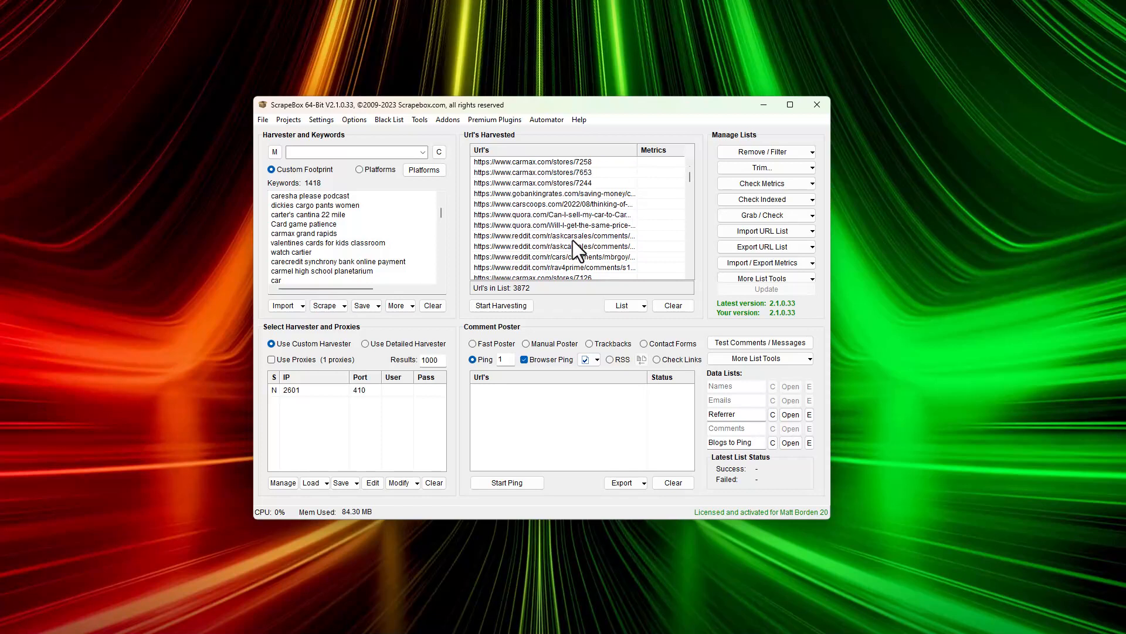
pyautogui.click(762, 151)
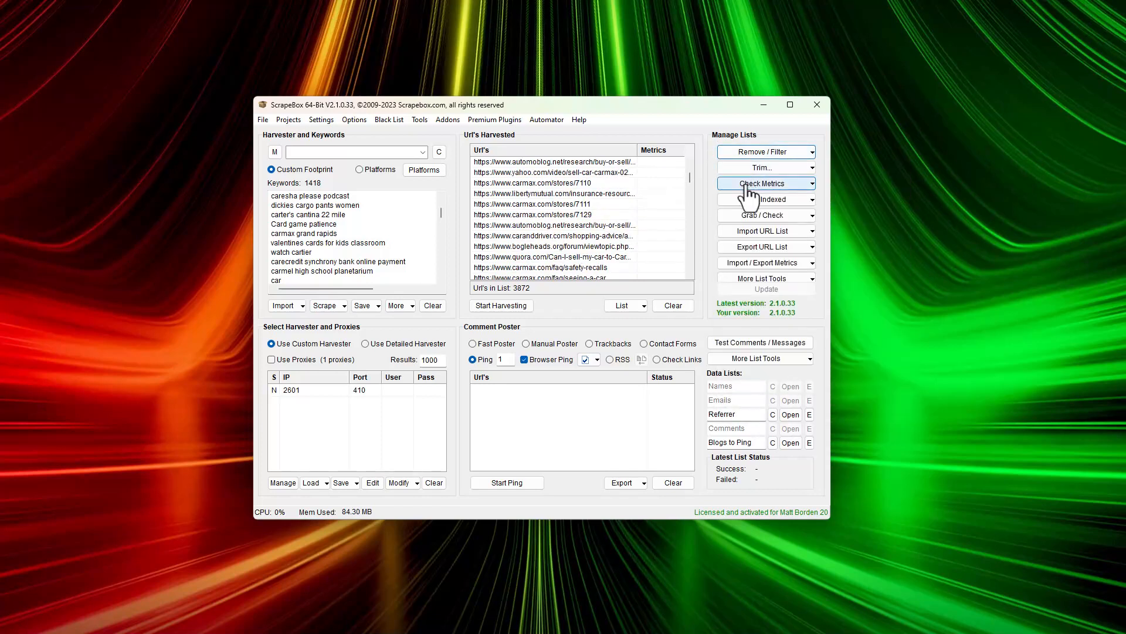
pyautogui.moveTo(710, 184)
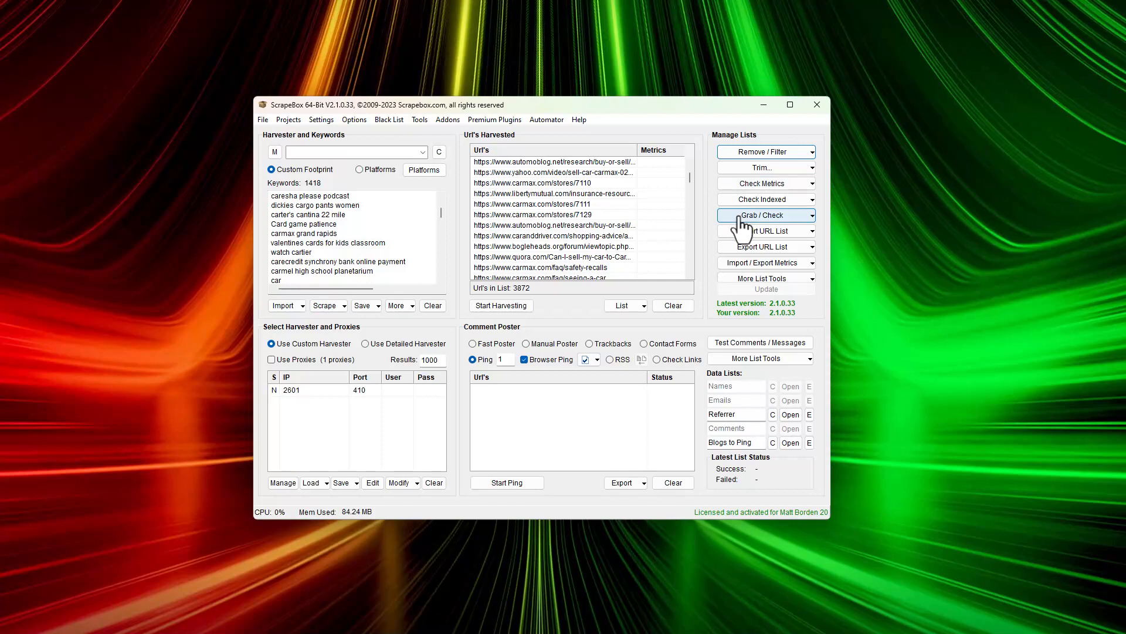
pyautogui.click(765, 214)
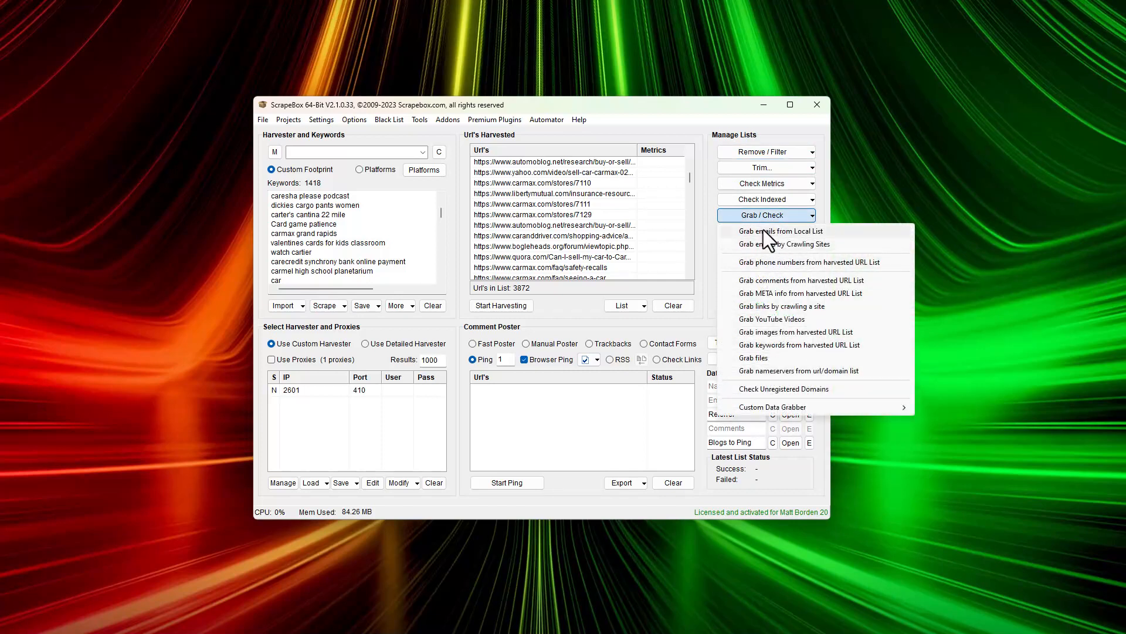
pyautogui.moveTo(789, 262)
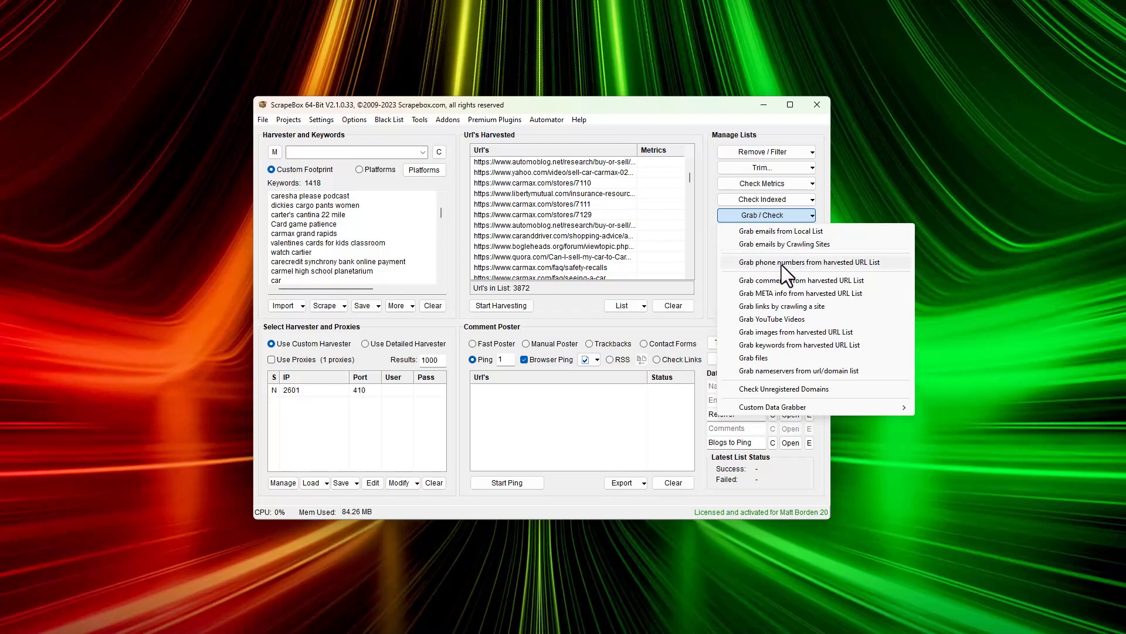
pyautogui.moveTo(727, 279)
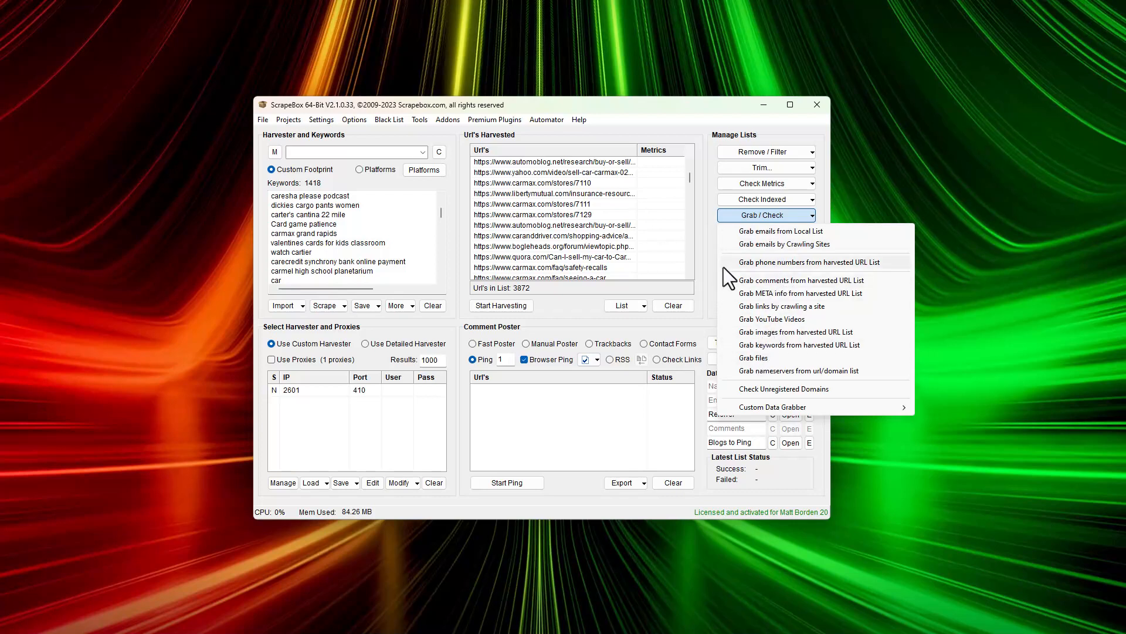
pyautogui.moveTo(723, 256)
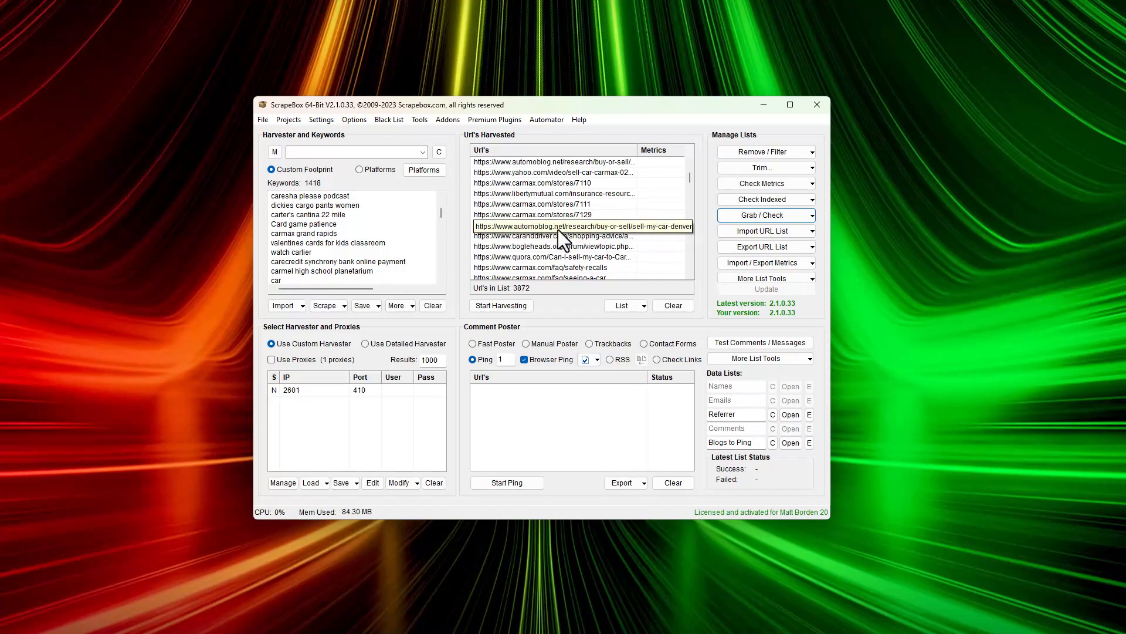
# Open the Custom Harvester from the Scrape dropdown's Start Harvesting option.
pyautogui.scroll(-3)
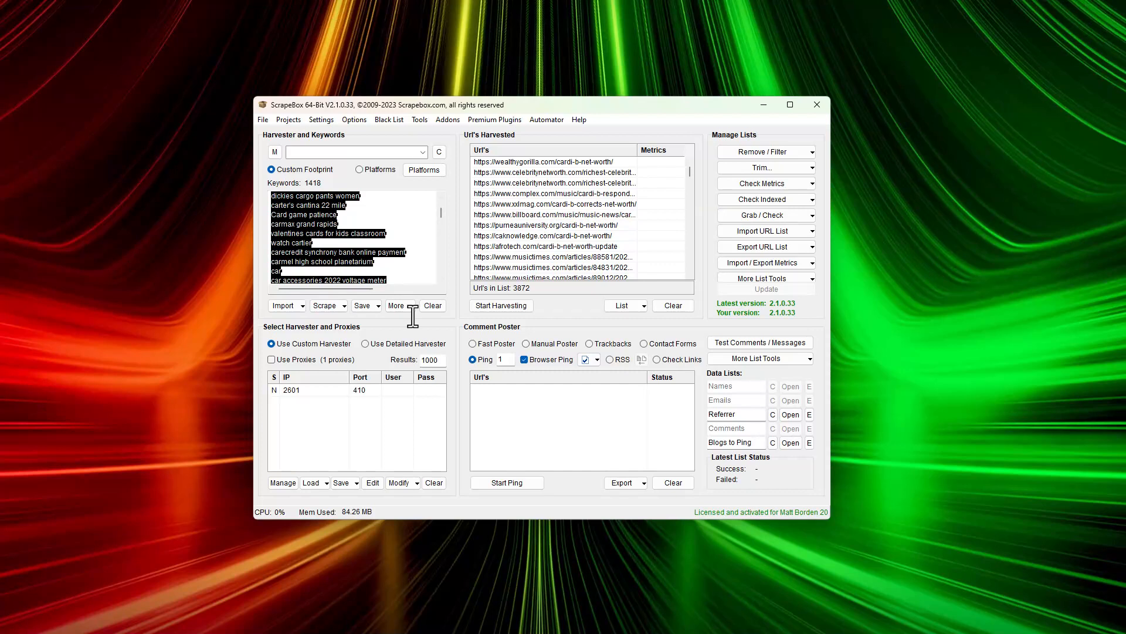
pyautogui.click(284, 305)
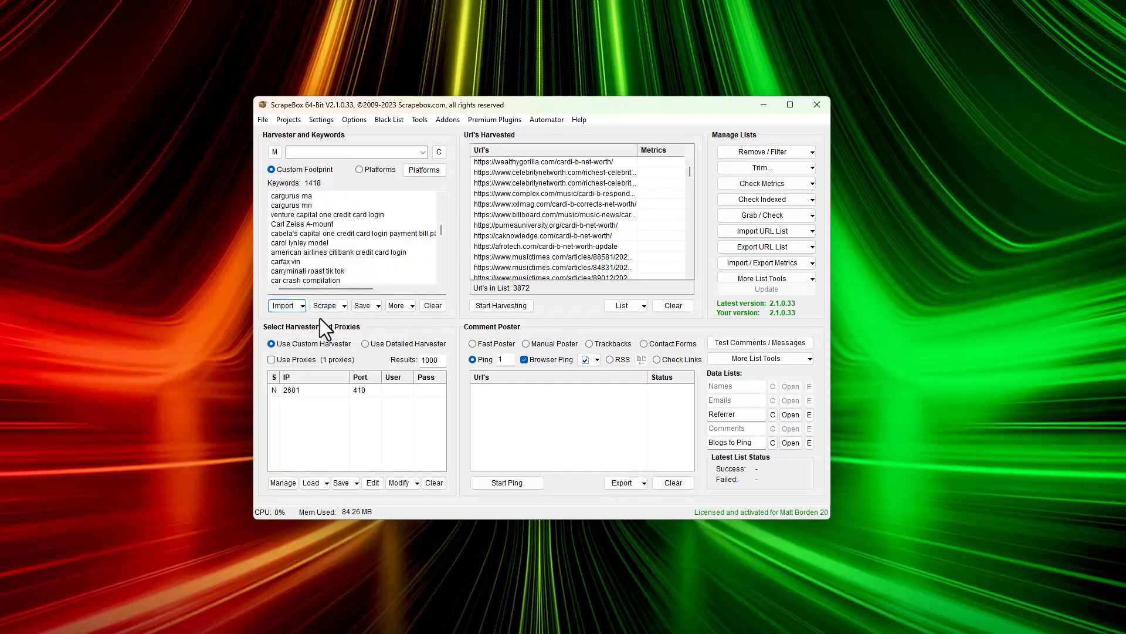
pyautogui.click(324, 305)
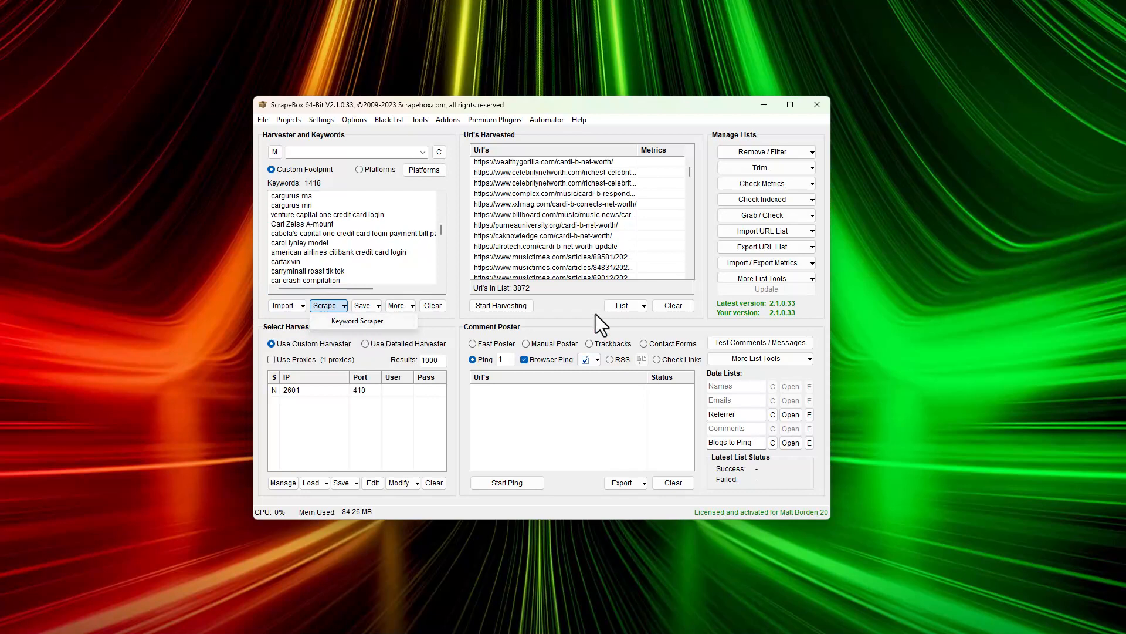
pyautogui.click(357, 321)
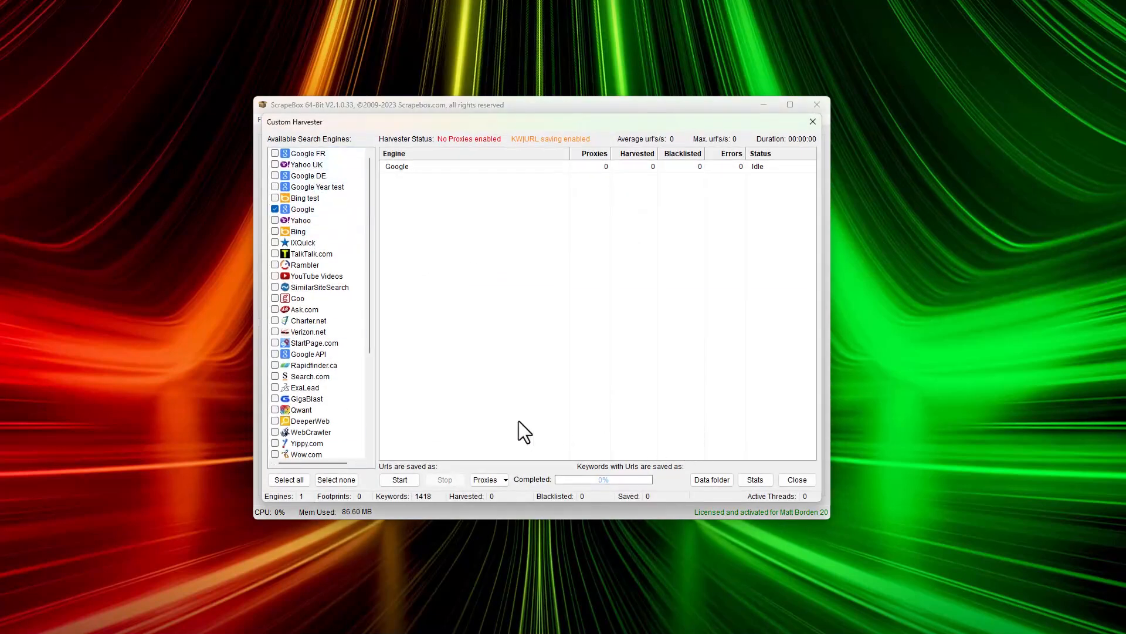
pyautogui.moveTo(463, 410)
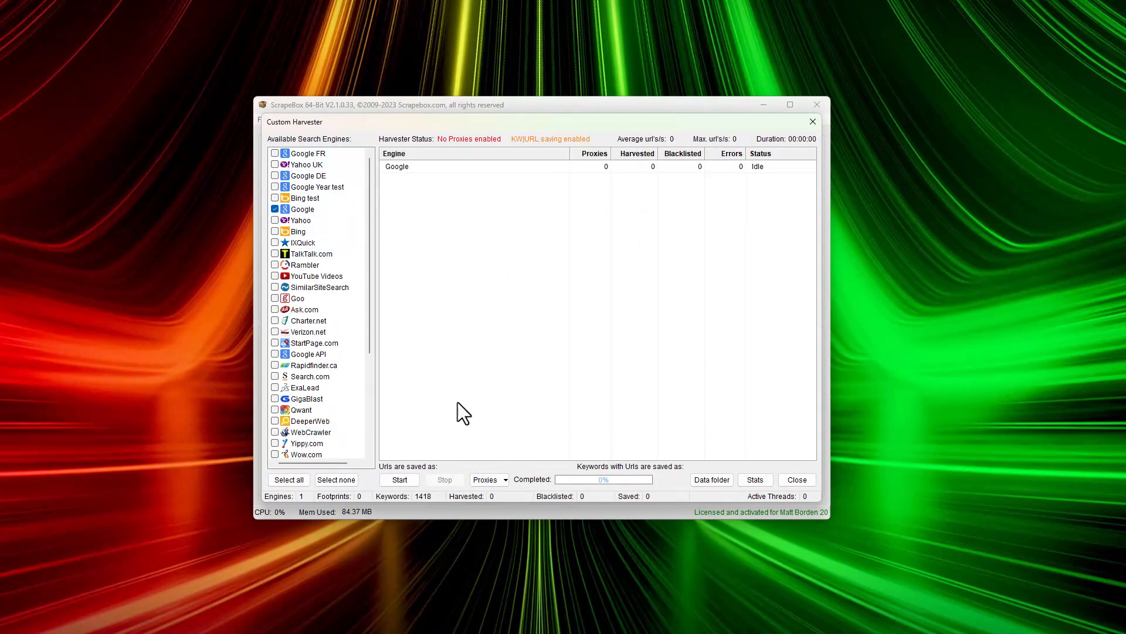
# Open, close and reopen the harvester's Proxies dropdown to view proxy loading options.
pyautogui.click(487, 479)
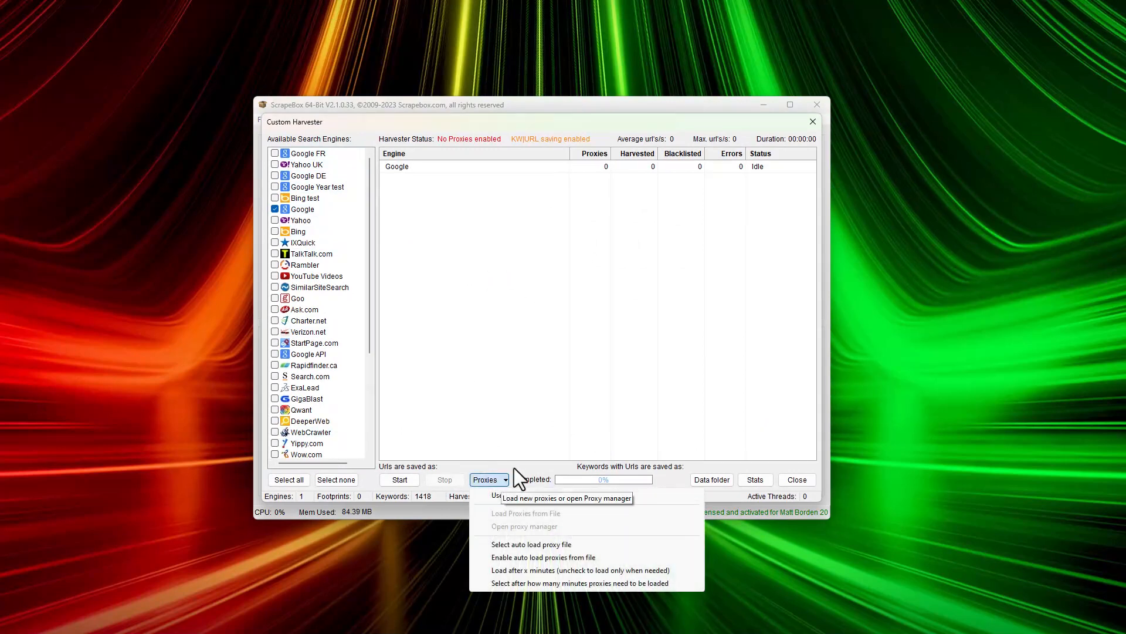
pyautogui.click(493, 496)
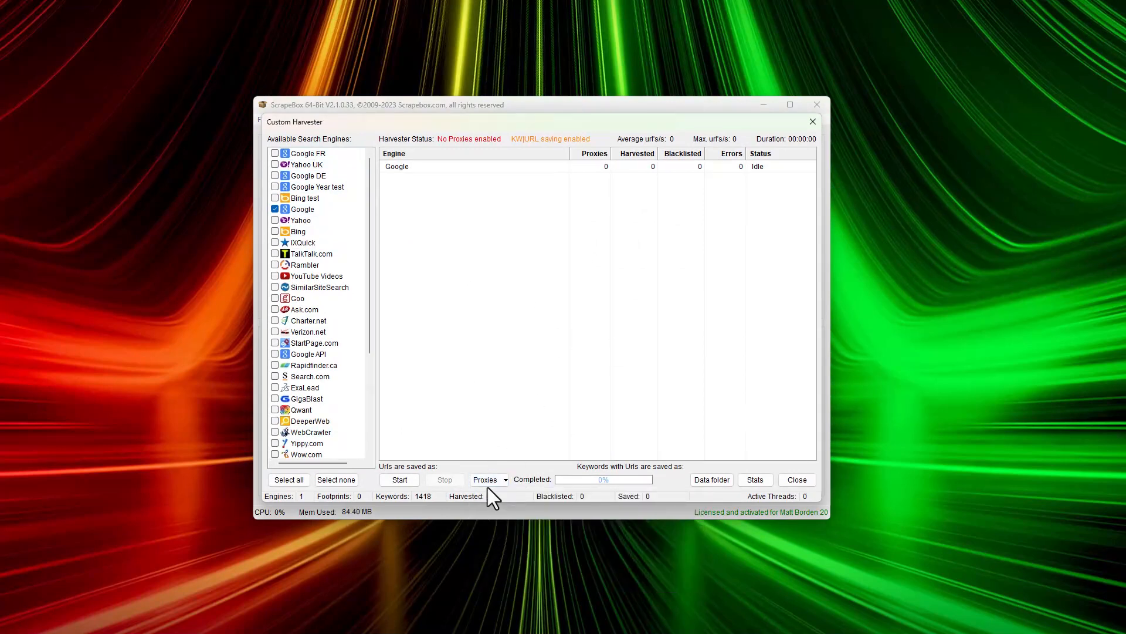
pyautogui.click(487, 479)
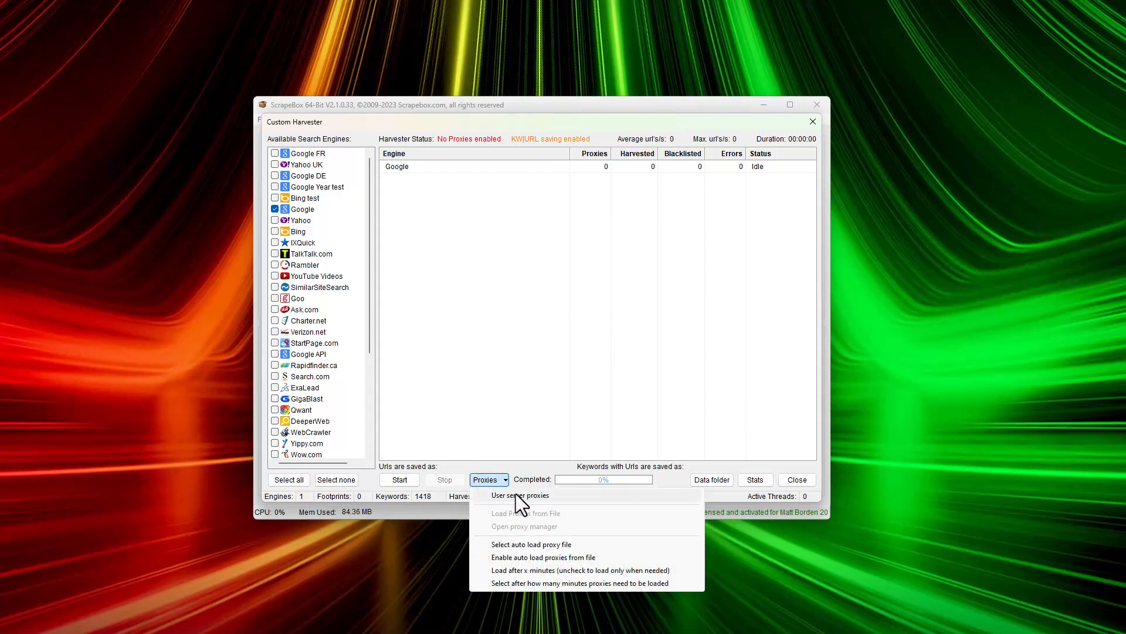
pyautogui.moveTo(517, 543)
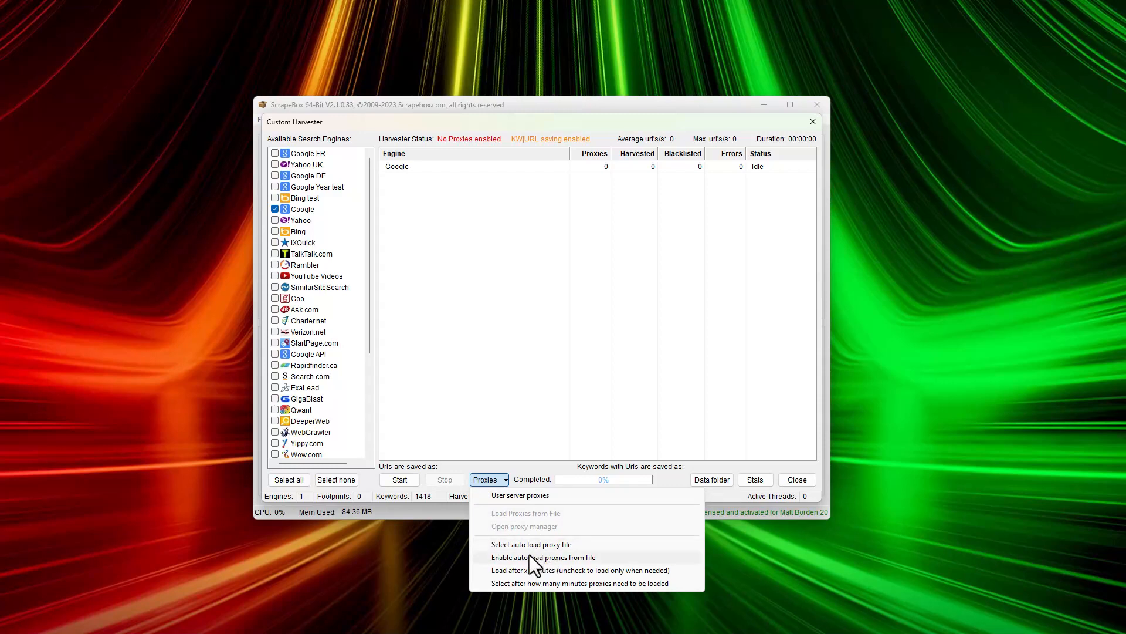
pyautogui.moveTo(514, 542)
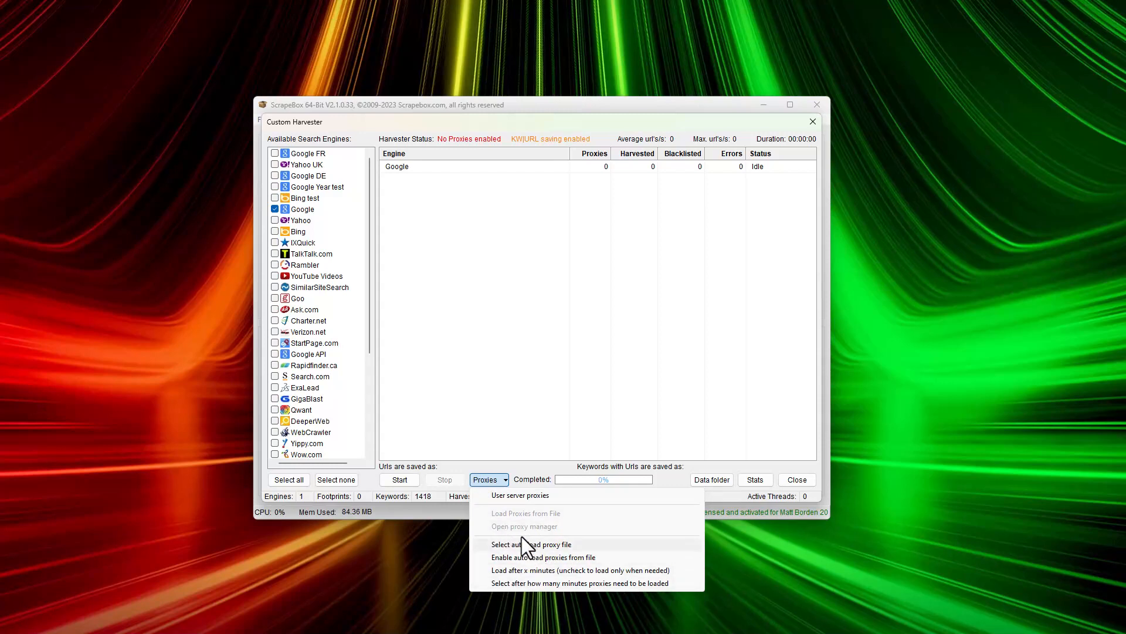
pyautogui.moveTo(544, 550)
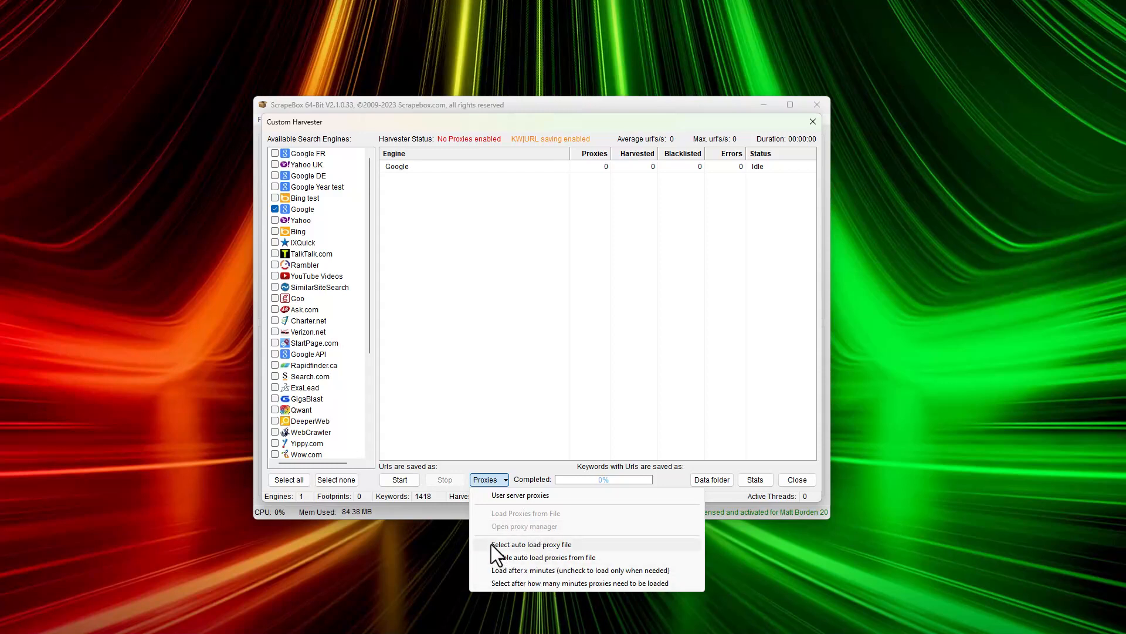
pyautogui.moveTo(516, 554)
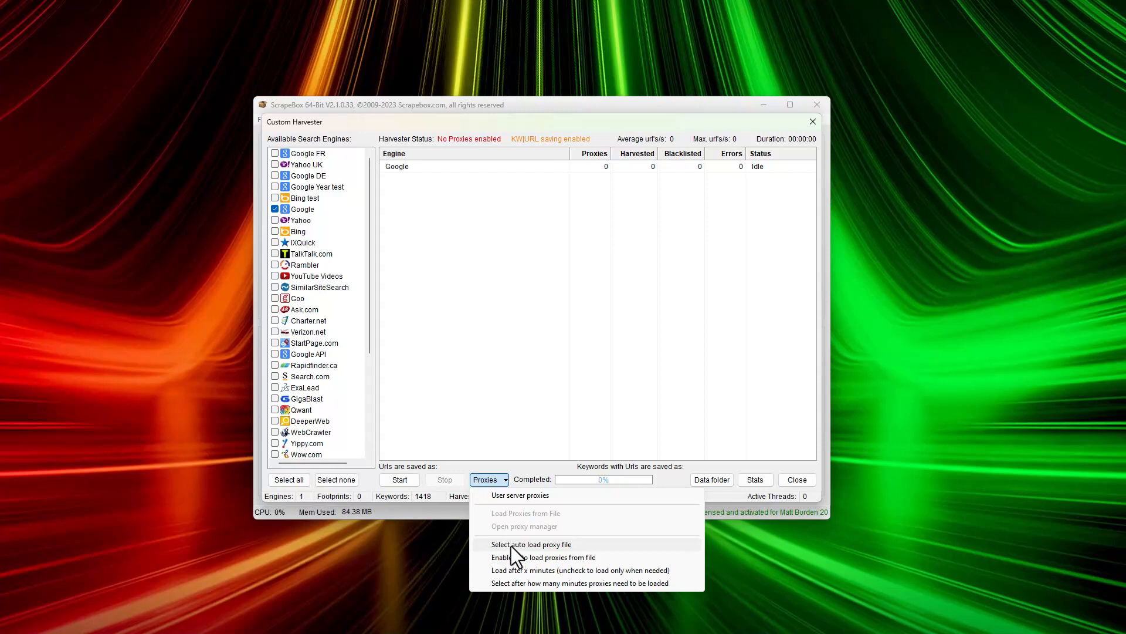
pyautogui.moveTo(512, 548)
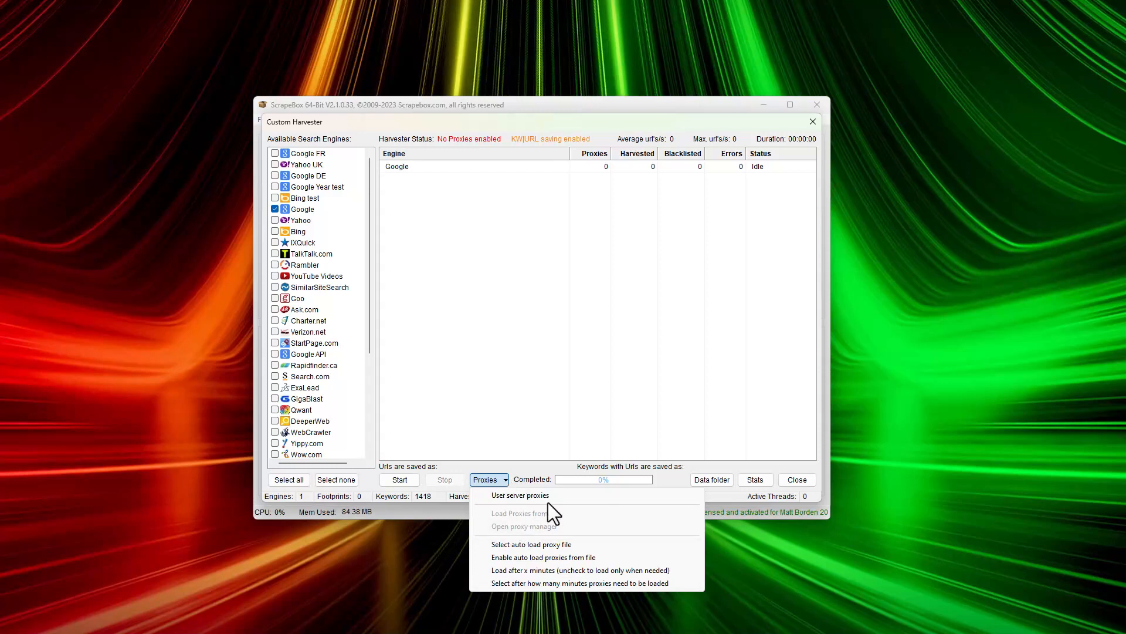
pyautogui.moveTo(563, 500)
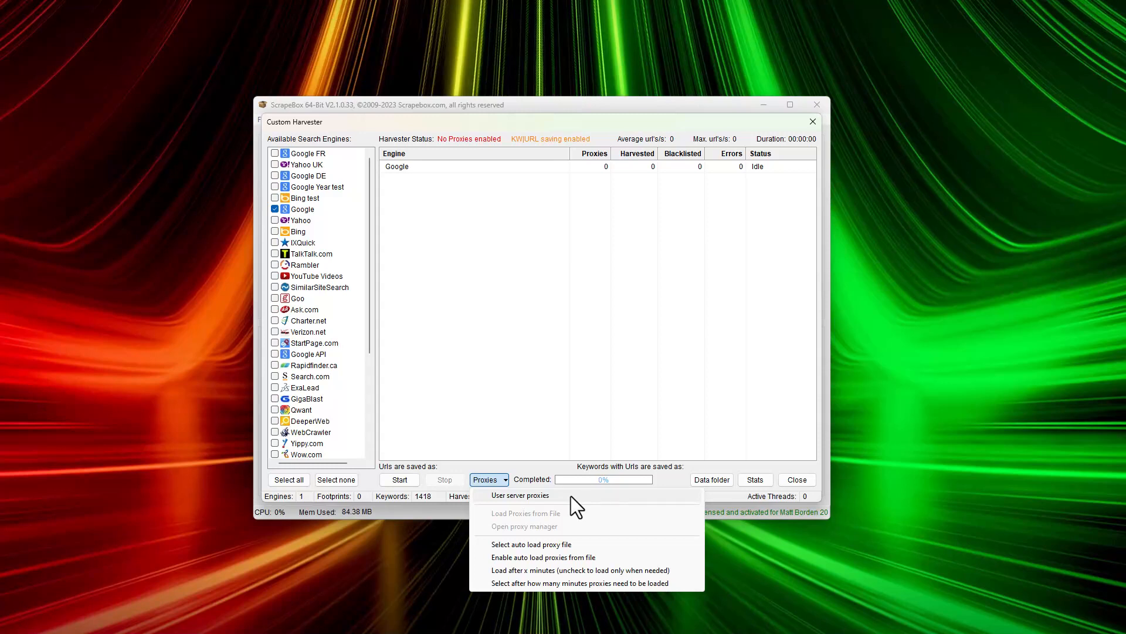
pyautogui.moveTo(511, 456)
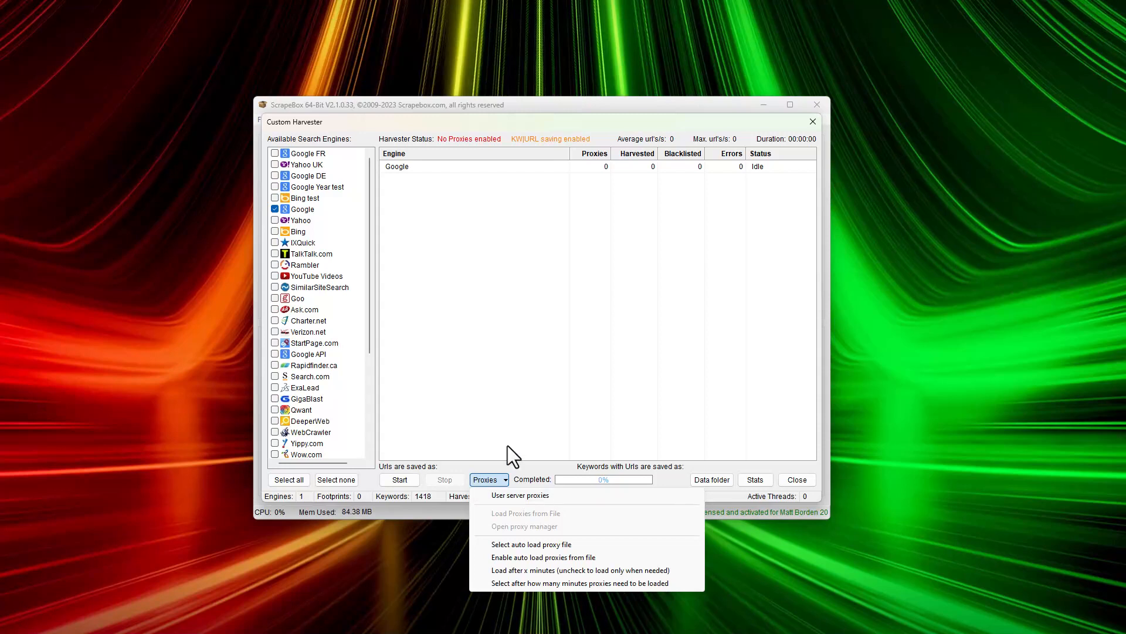
pyautogui.moveTo(524, 442)
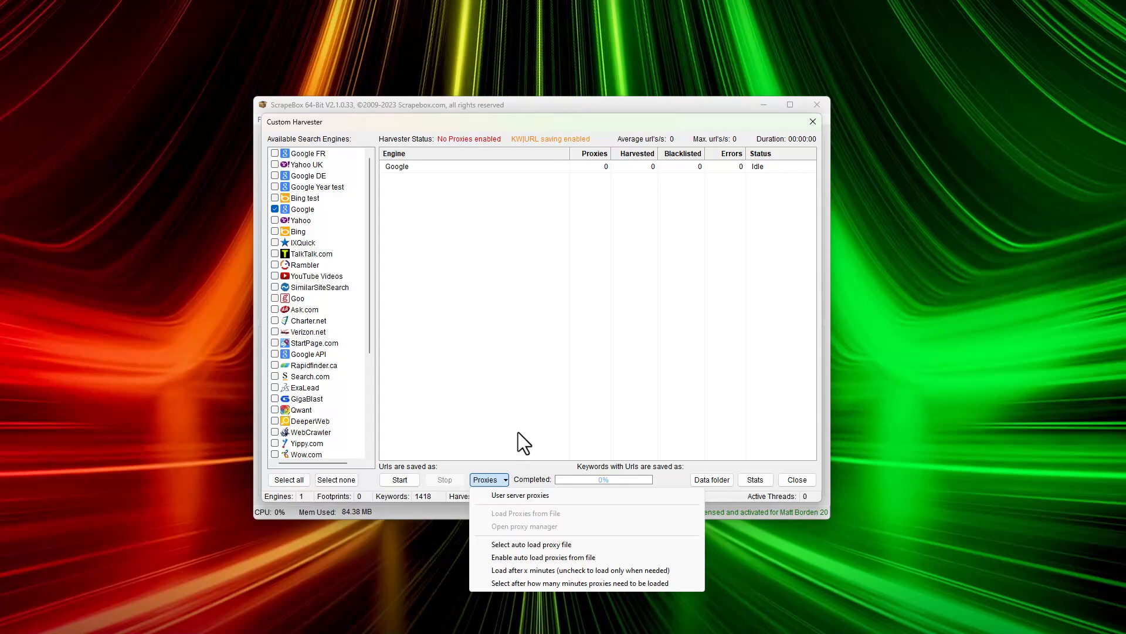
pyautogui.moveTo(467, 397)
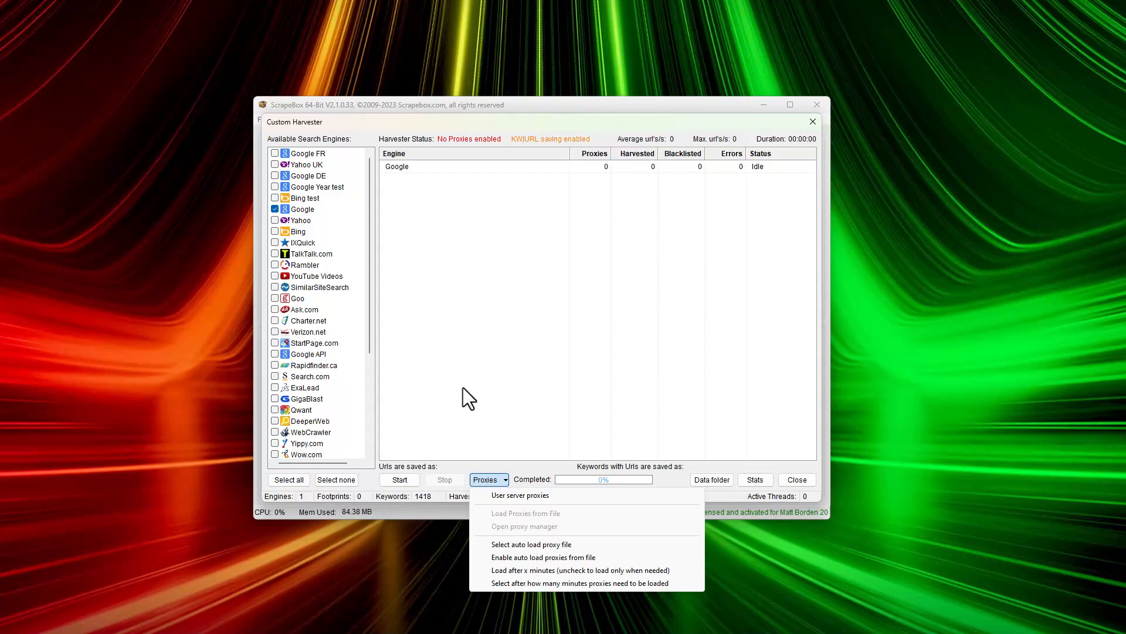
pyautogui.moveTo(614, 407)
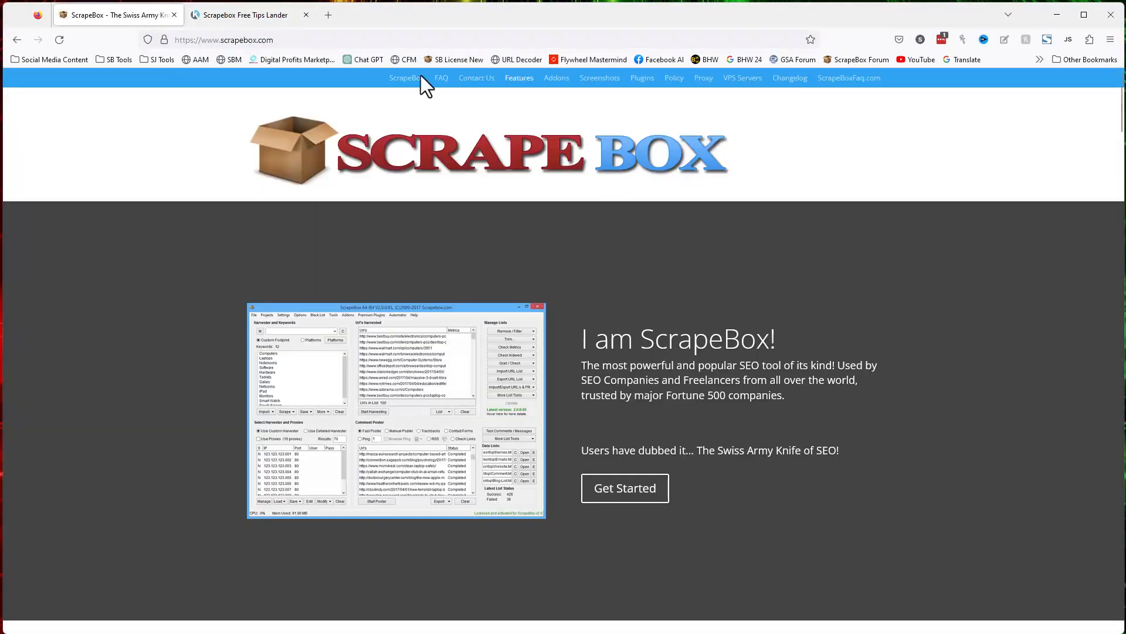
pyautogui.moveTo(665, 92)
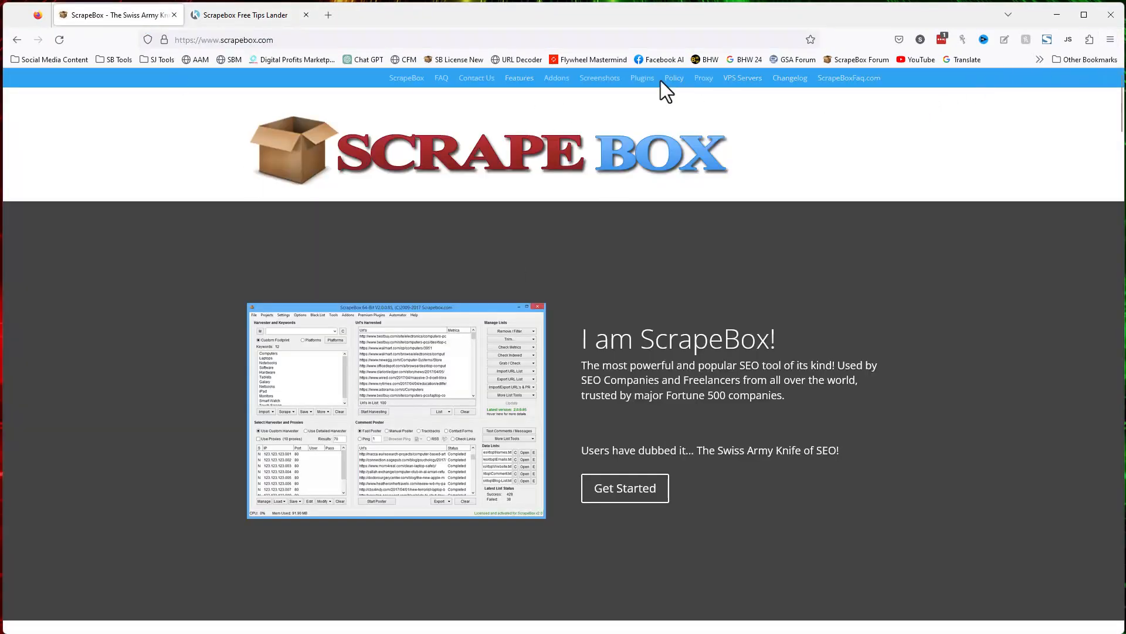
pyautogui.moveTo(703, 78)
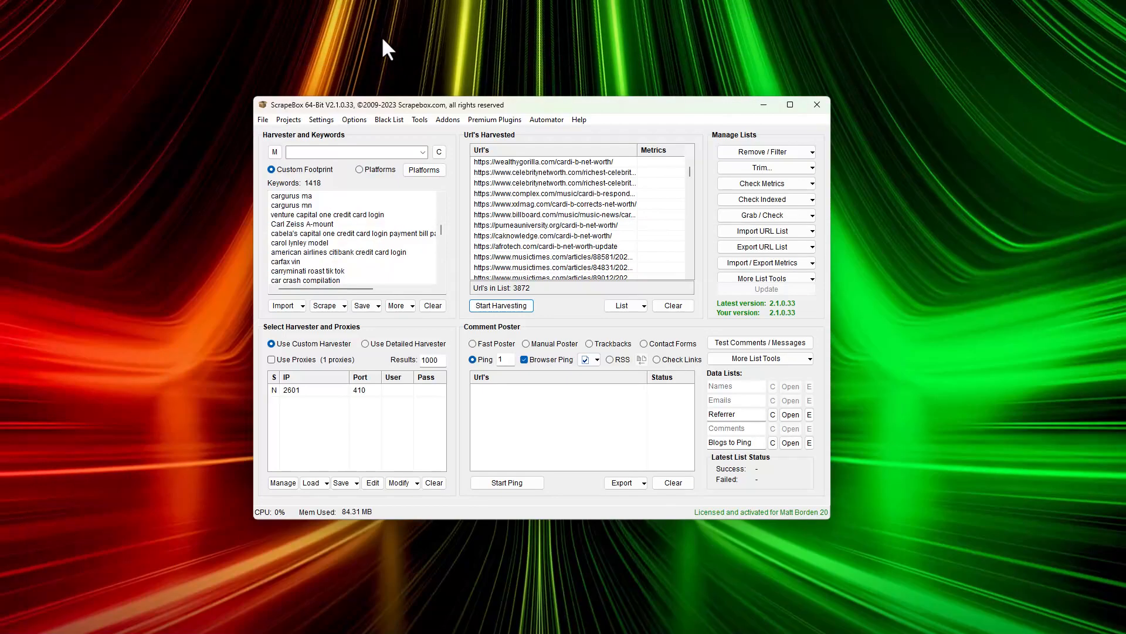
pyautogui.moveTo(358, 57)
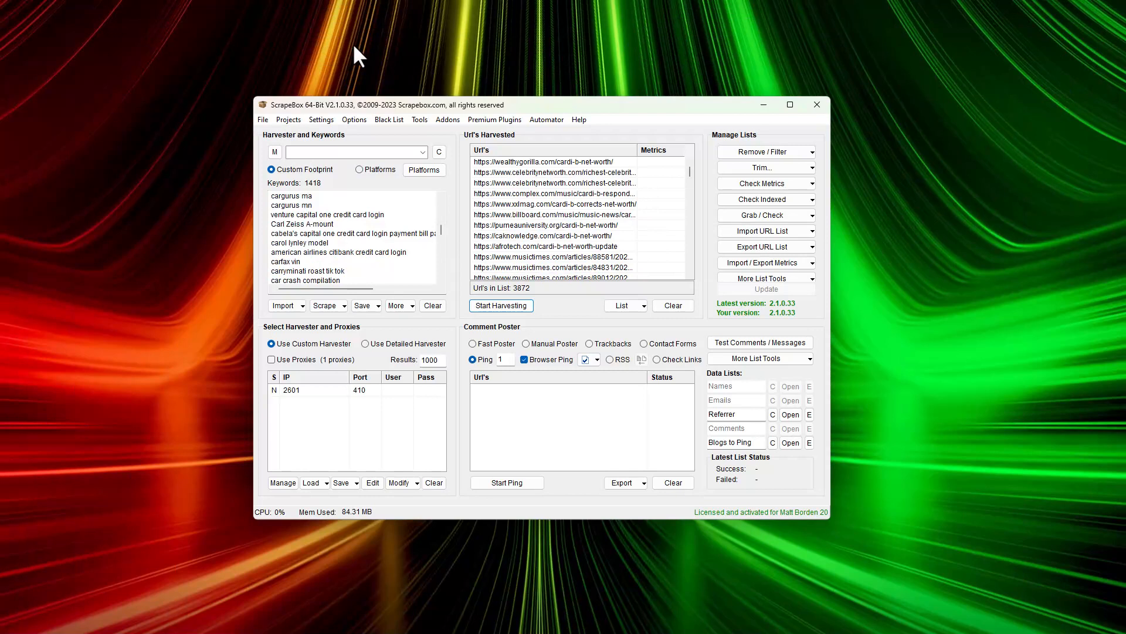
pyautogui.moveTo(428, 223)
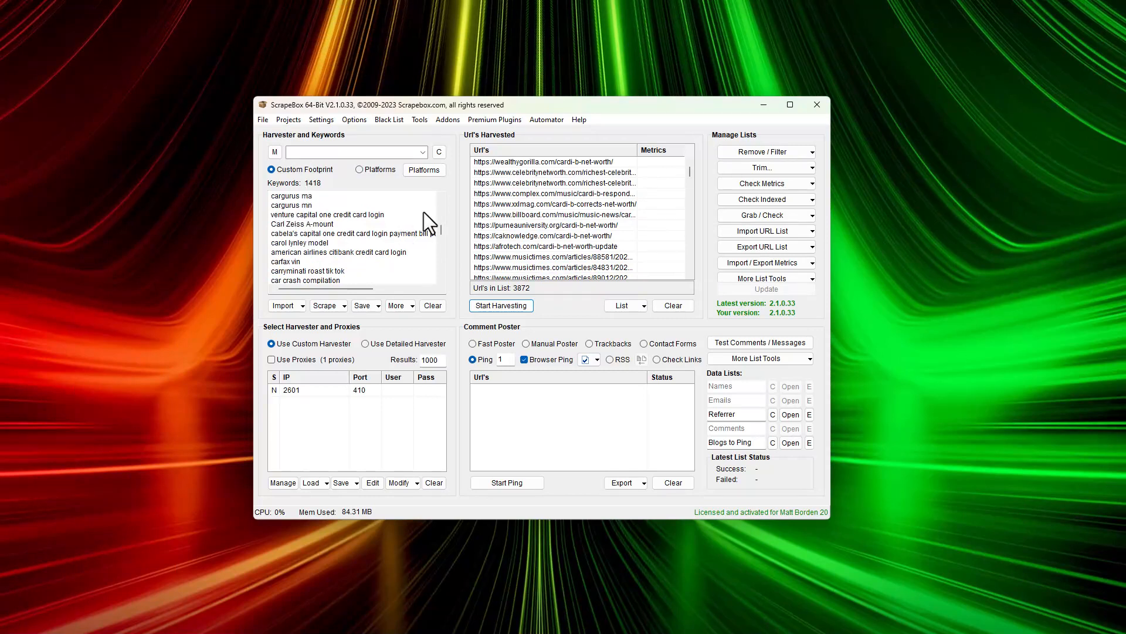
pyautogui.moveTo(560, 252)
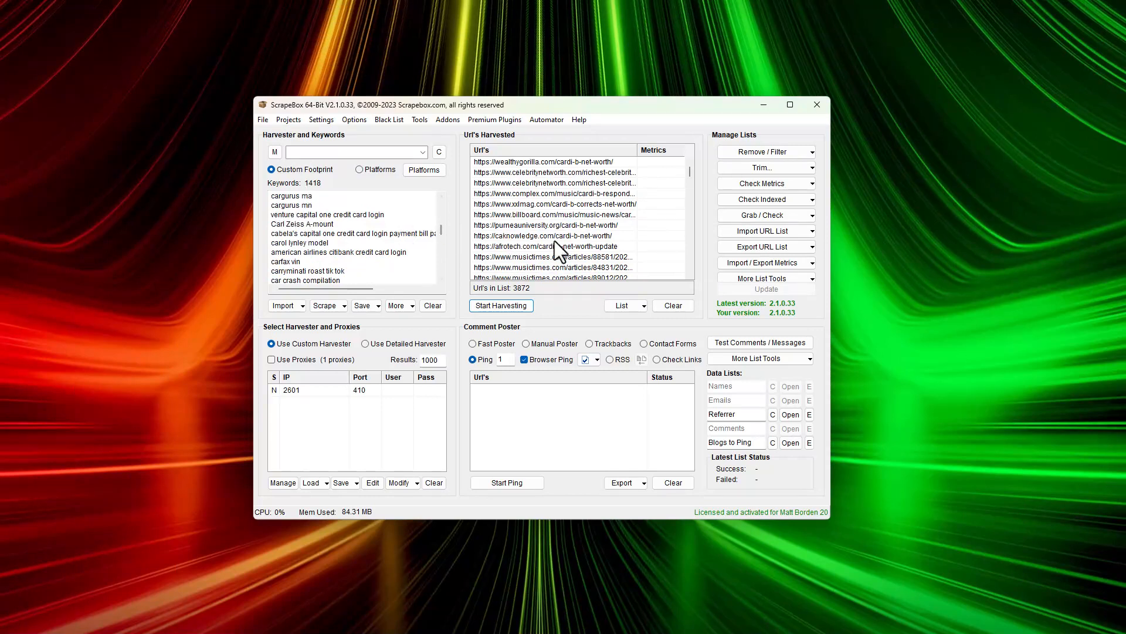